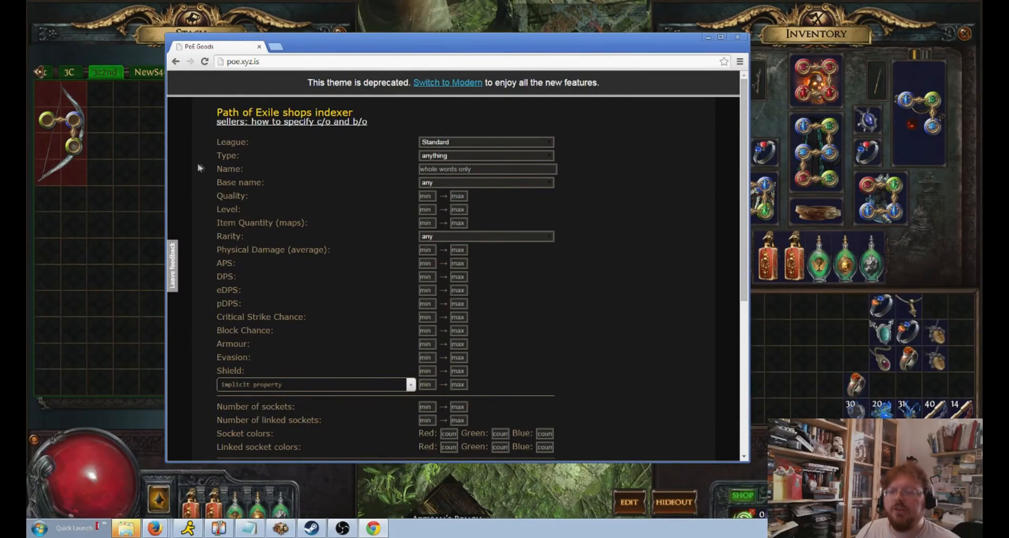
mouse_move(695, 306)
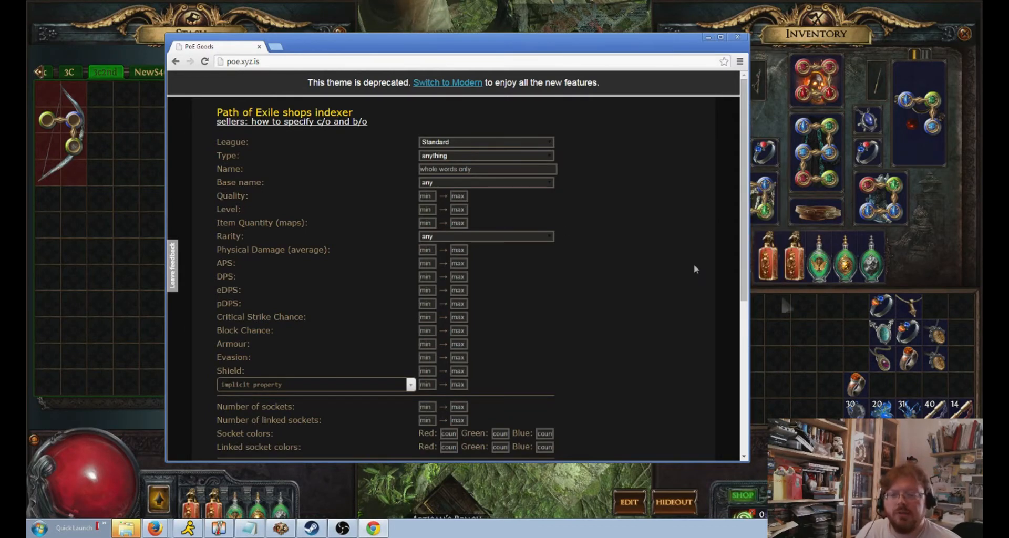
mouse_move(459, 384)
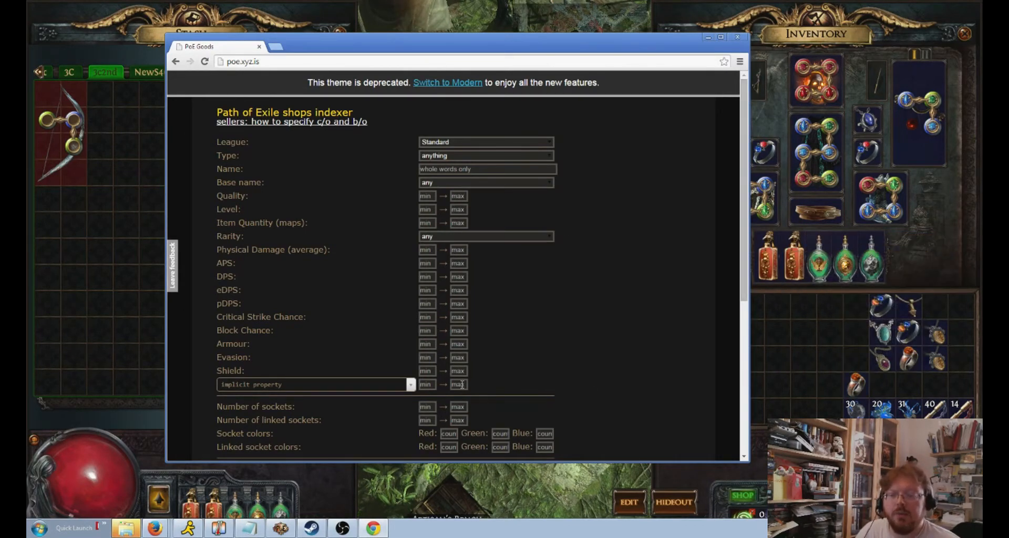
mouse_move(869, 387)
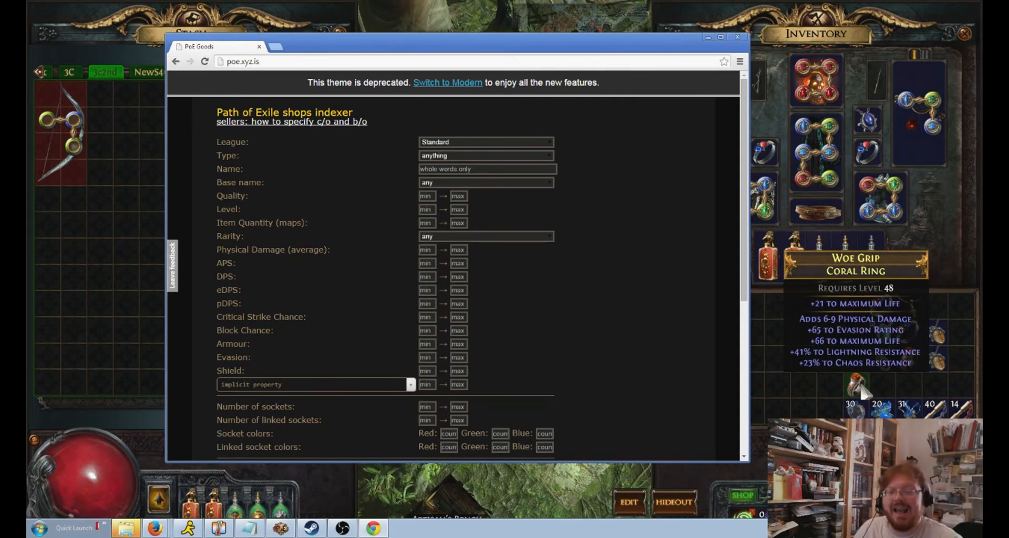
Add a '+# to maximum Life' explicit-mod filter to the search form
scroll("down", 3)
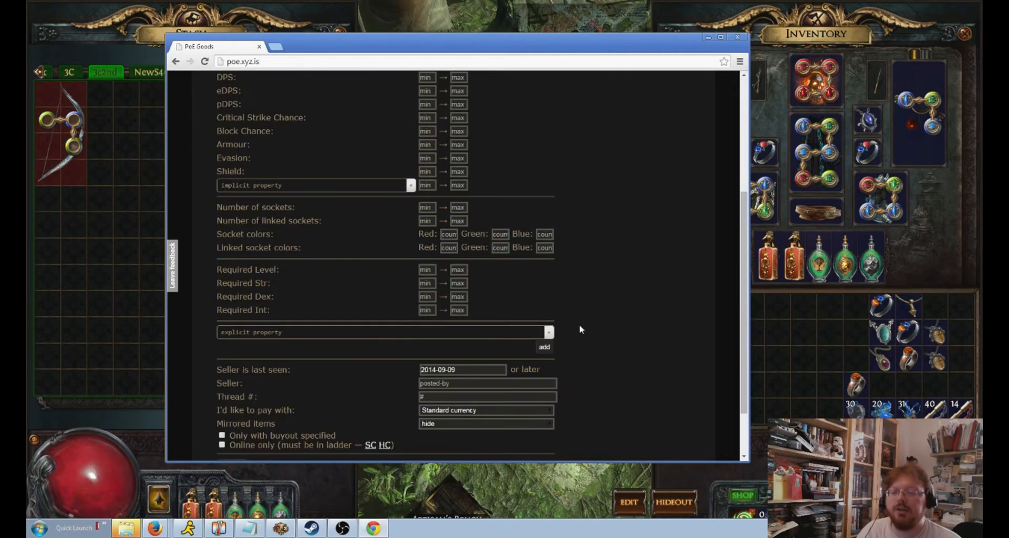
left_click(382, 332)
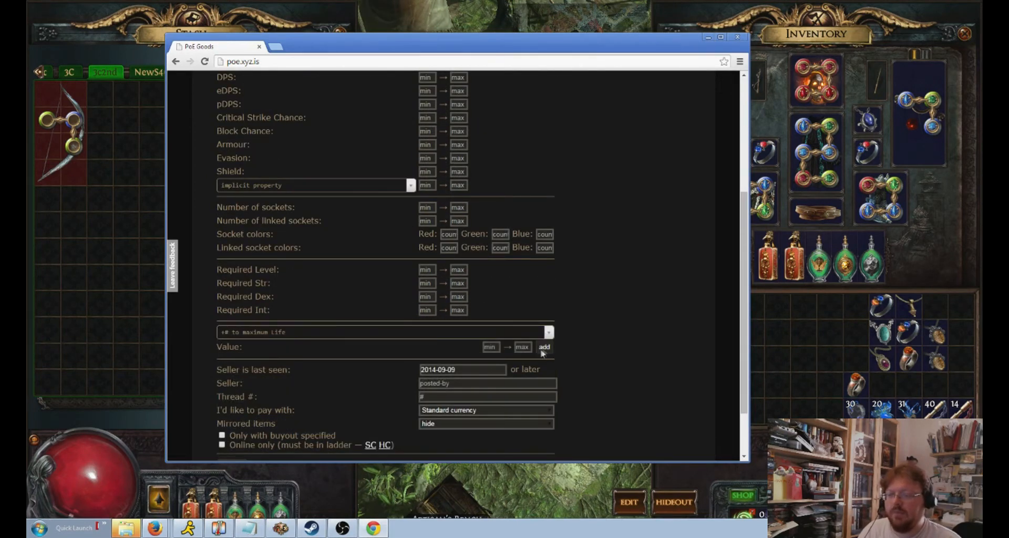
left_click(544, 347)
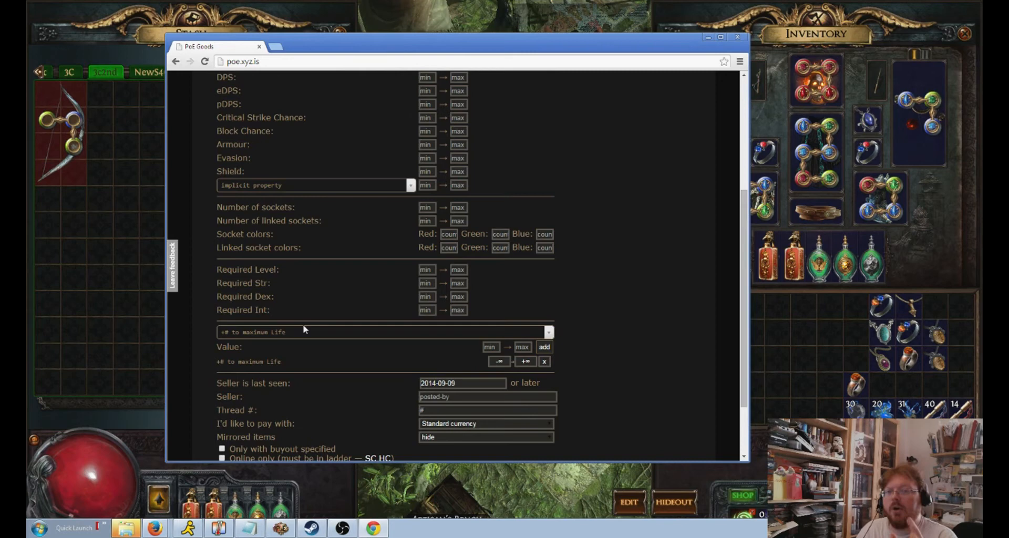
mouse_move(641, 324)
type("50")
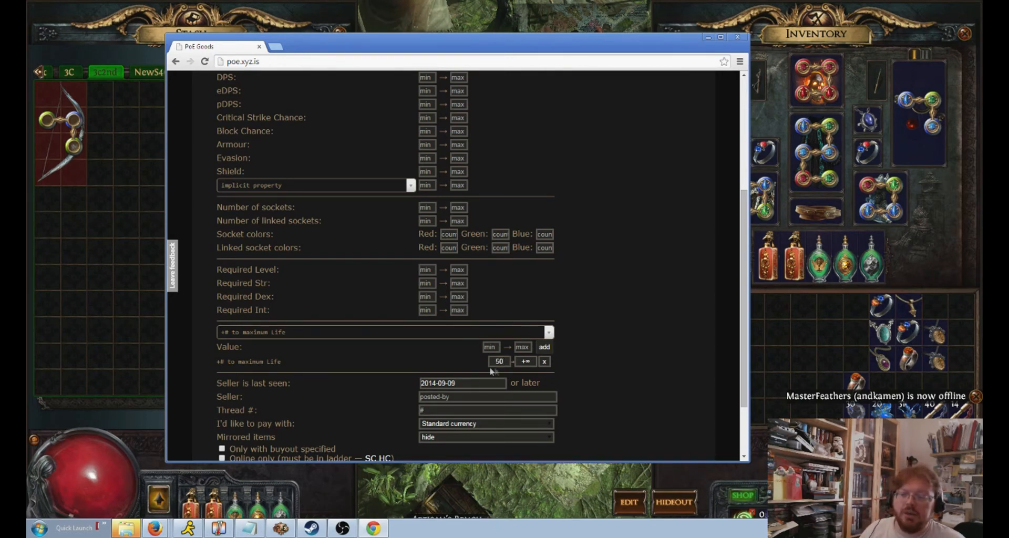
mouse_move(502, 372)
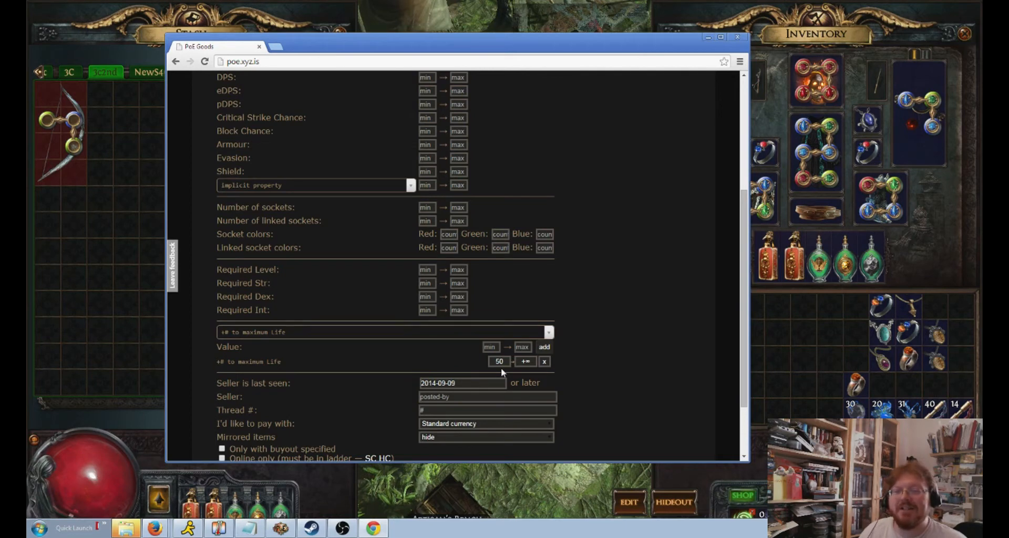
mouse_move(545, 339)
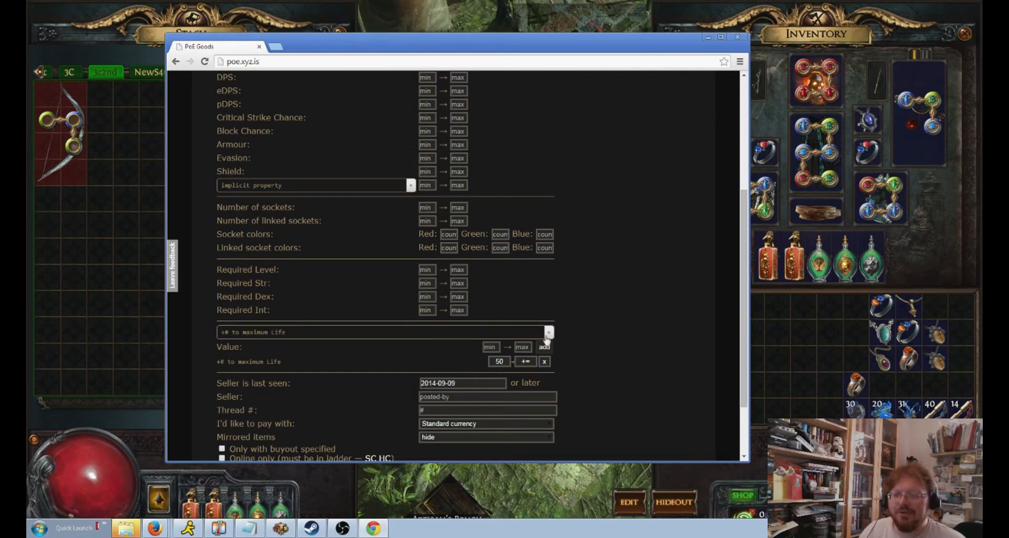
Add a '+#% to Chaos Resistance' filter with minimum 20, then search for elemental properties
type("chaos")
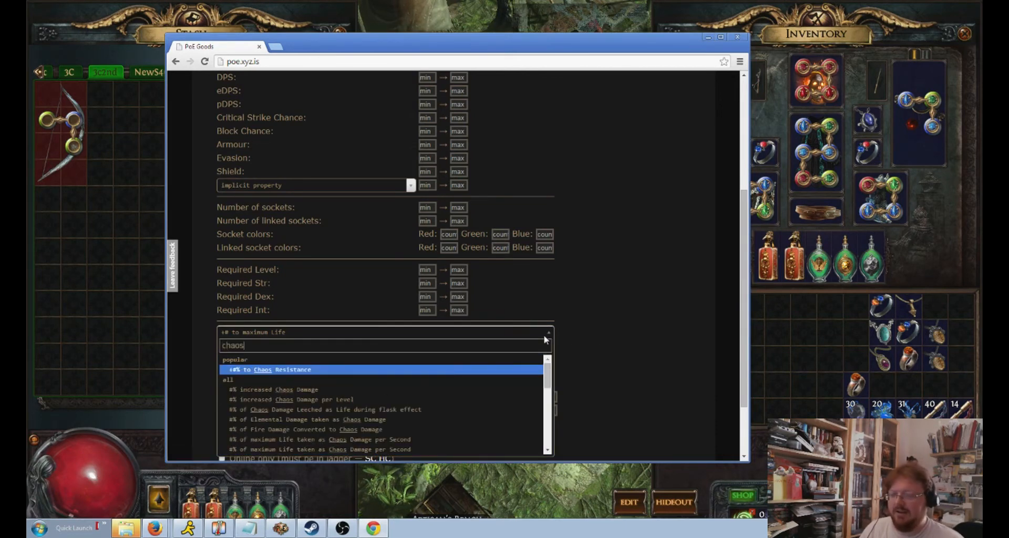
left_click(269, 370)
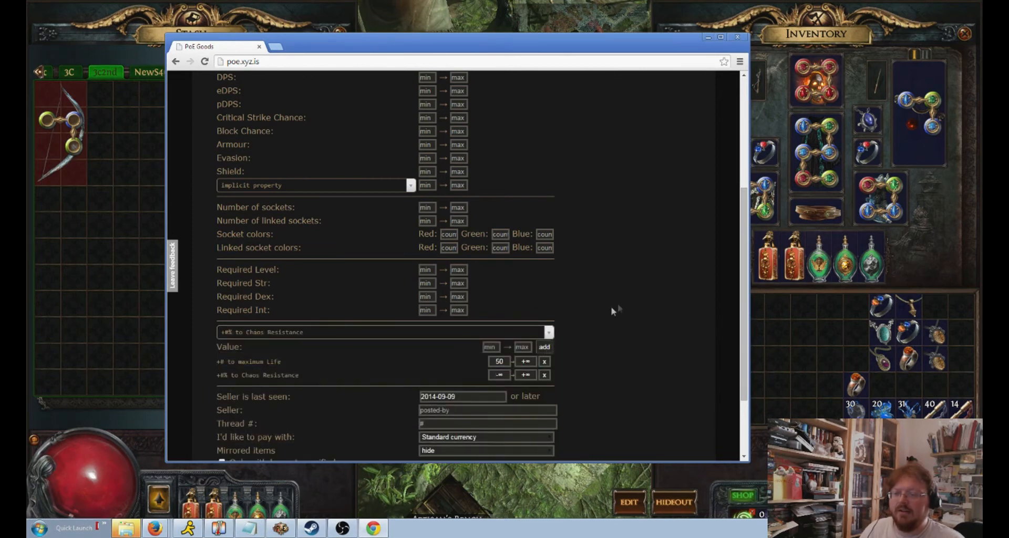
left_click(498, 375)
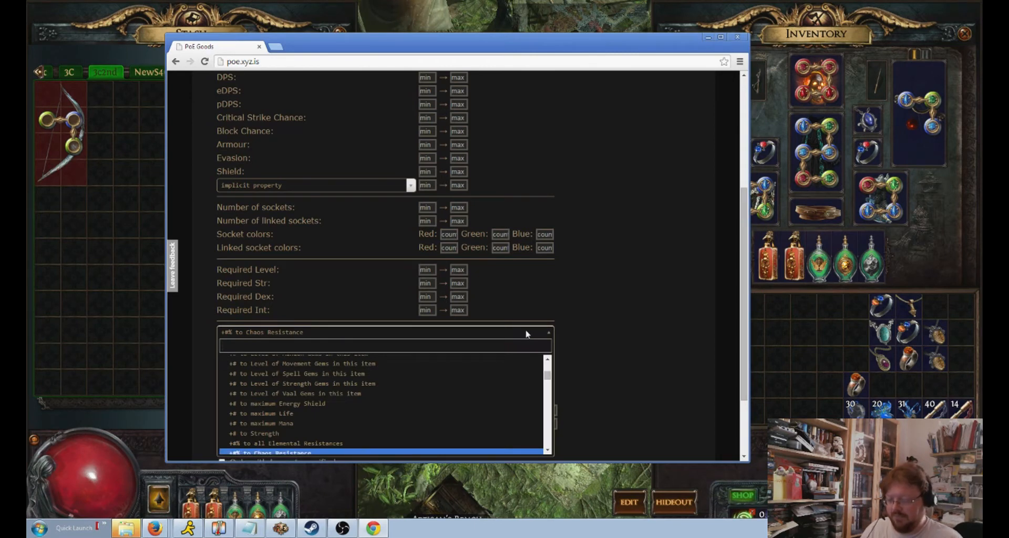
type("all ele")
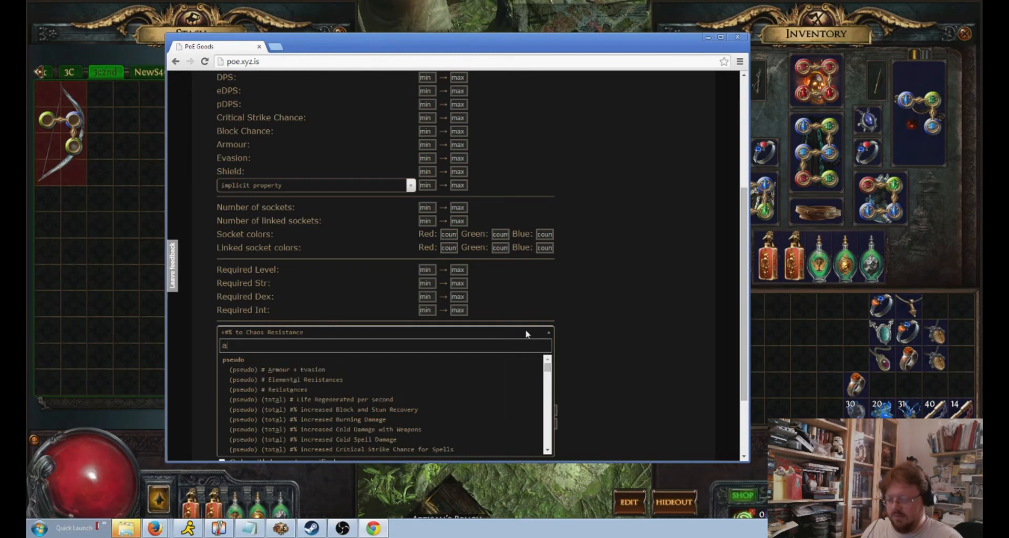
type("elemental")
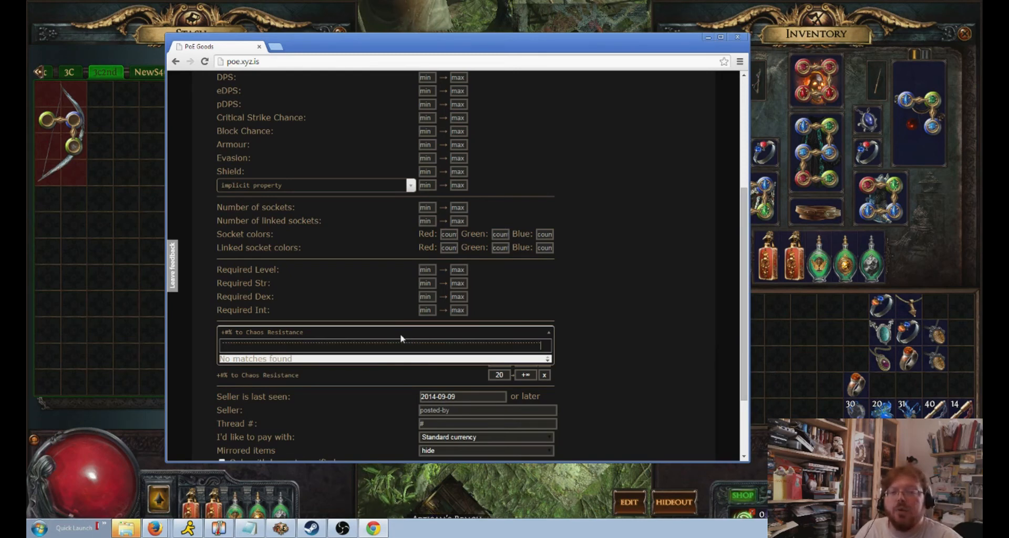
mouse_move(583, 305)
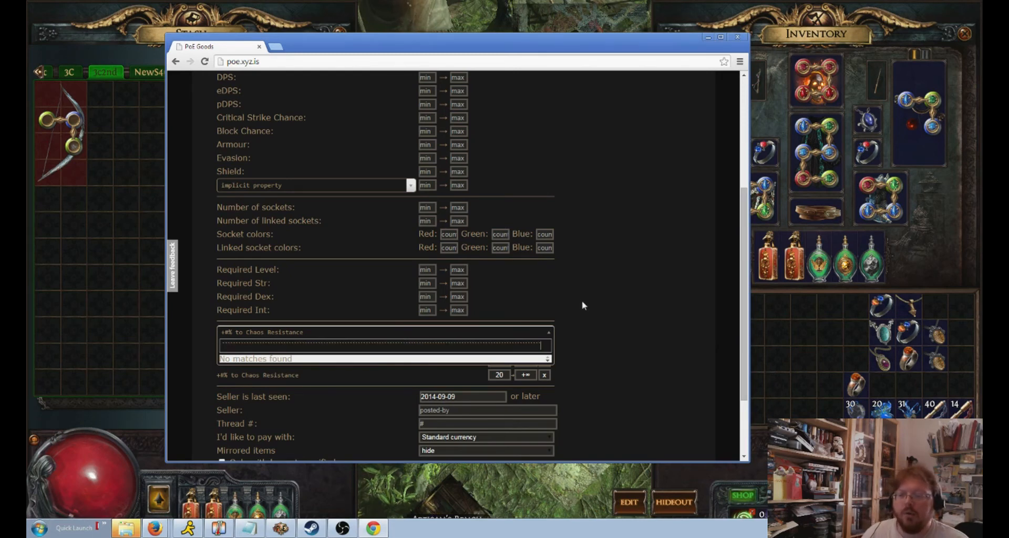
Add a '(pseudo) +#% total Elemental Resistance' filter from the 'elemen' property search
left_click(549, 332)
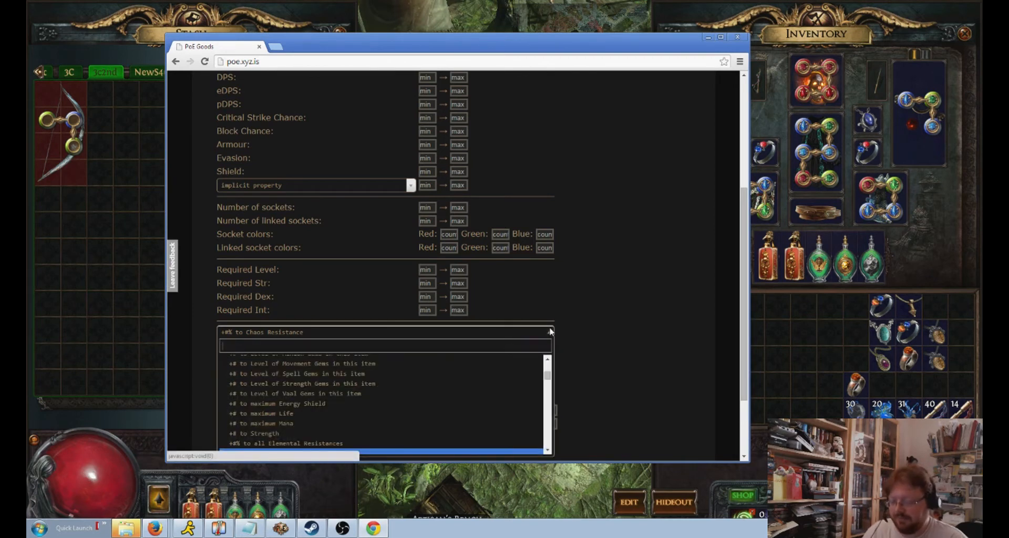
type("elemental")
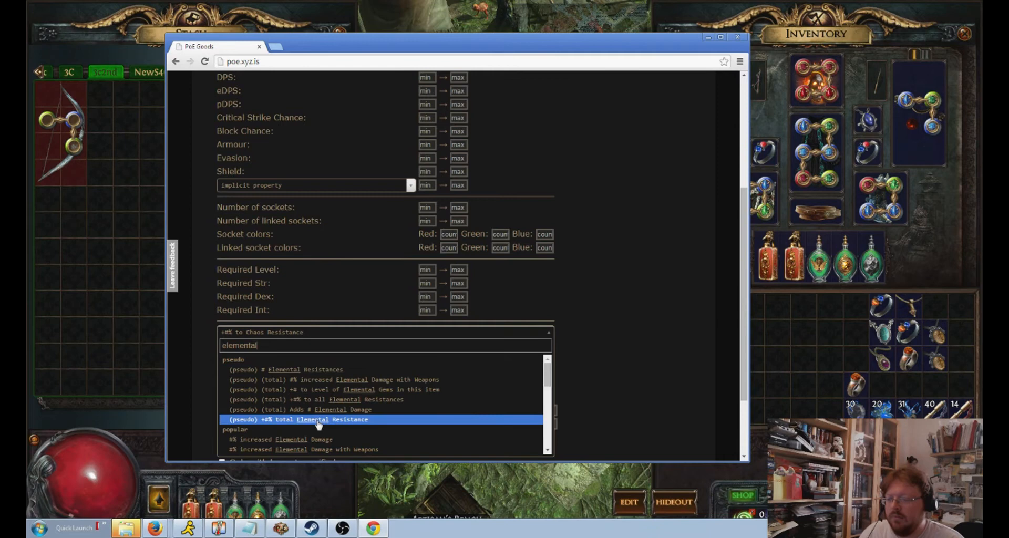
left_click(291, 420)
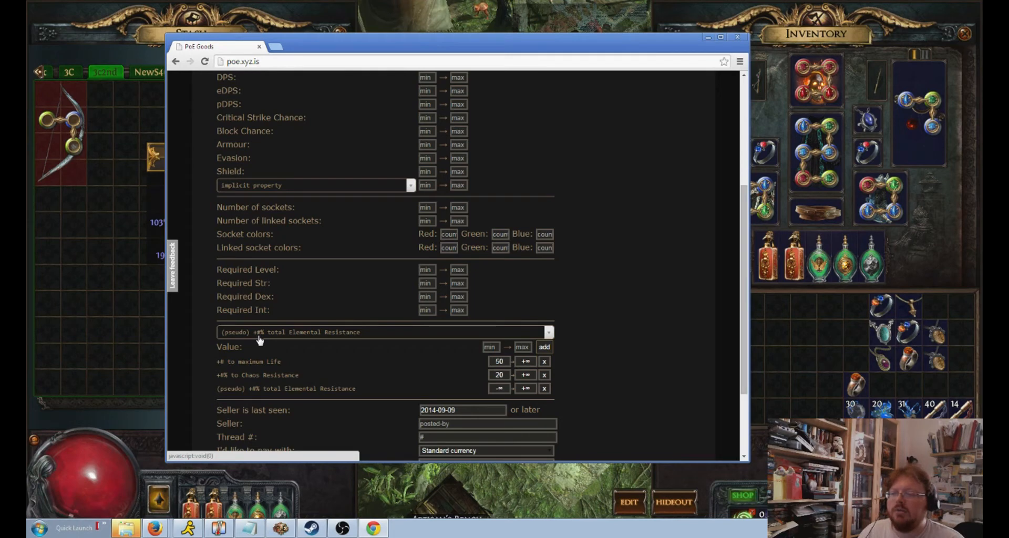
mouse_move(380, 339)
type("30")
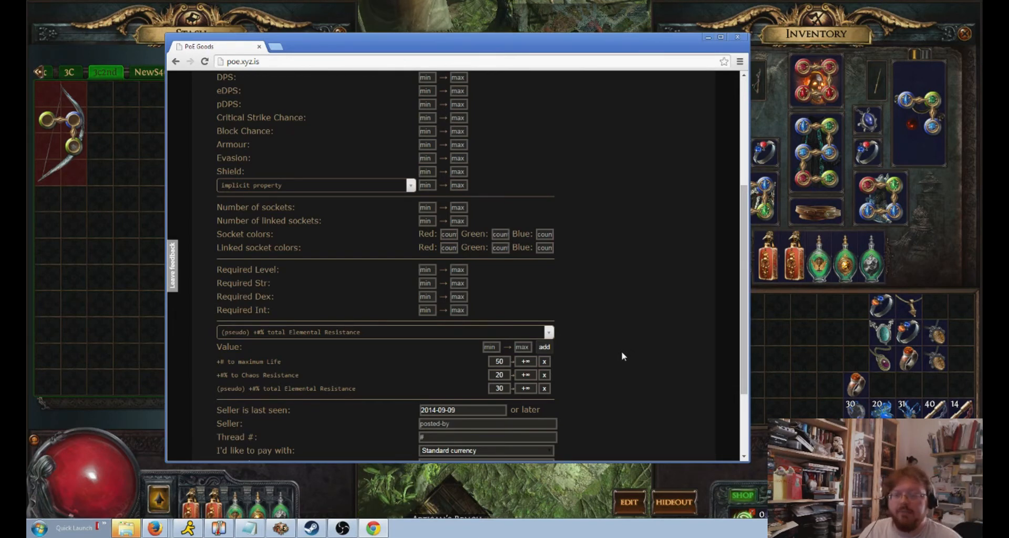
mouse_move(851, 382)
type("p")
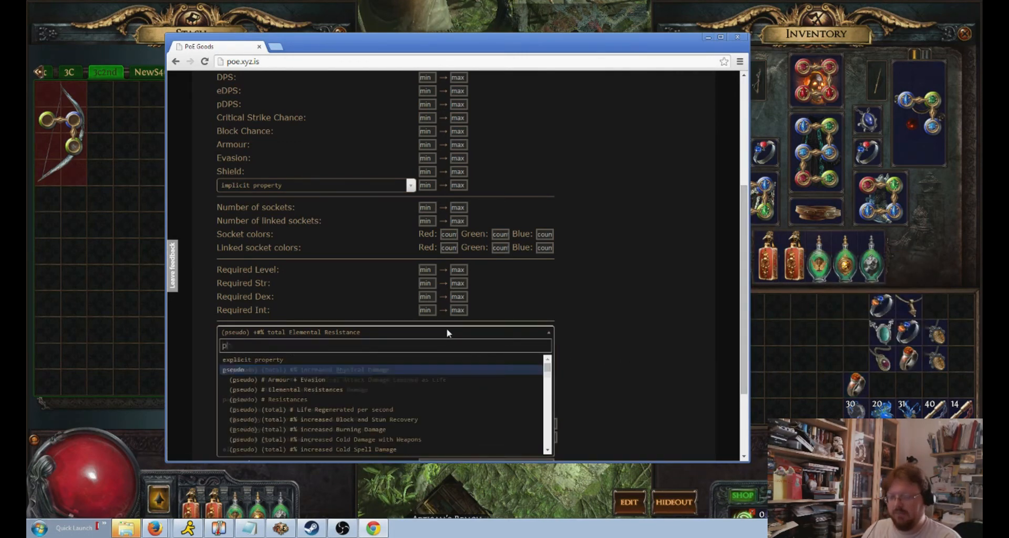
Add an 'Adds #-# Physical Damage' filter from the 'phys' property search
type("hys")
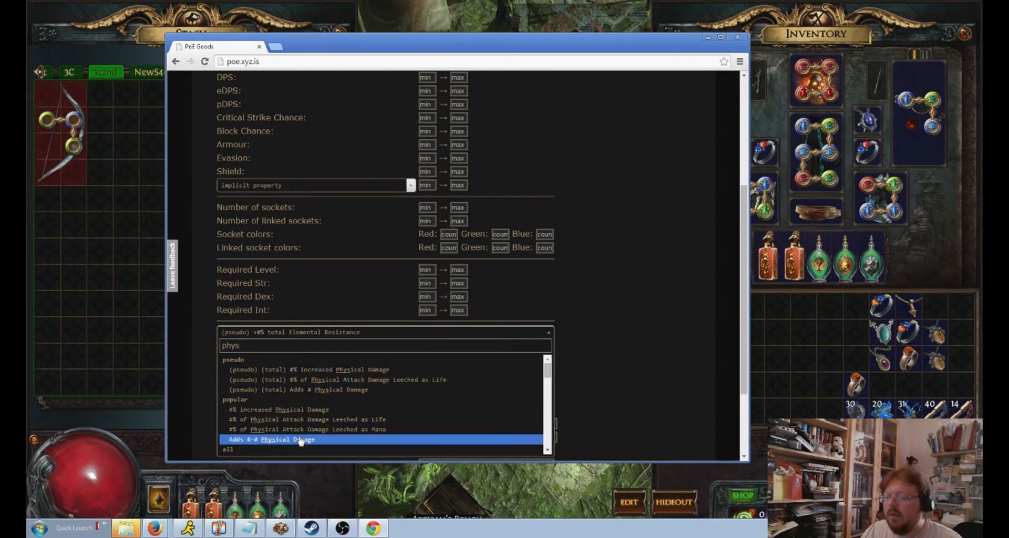
left_click(271, 439)
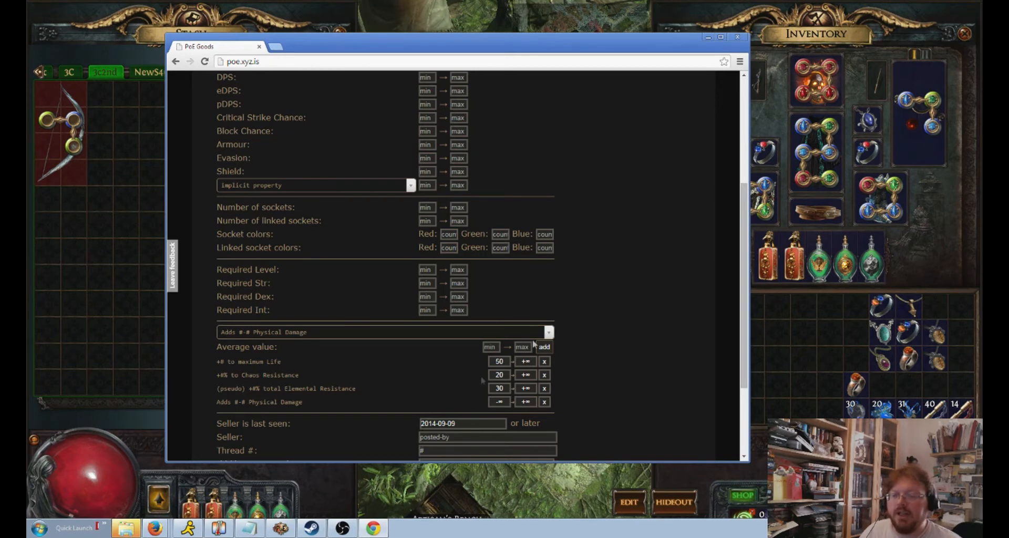
mouse_move(546, 277)
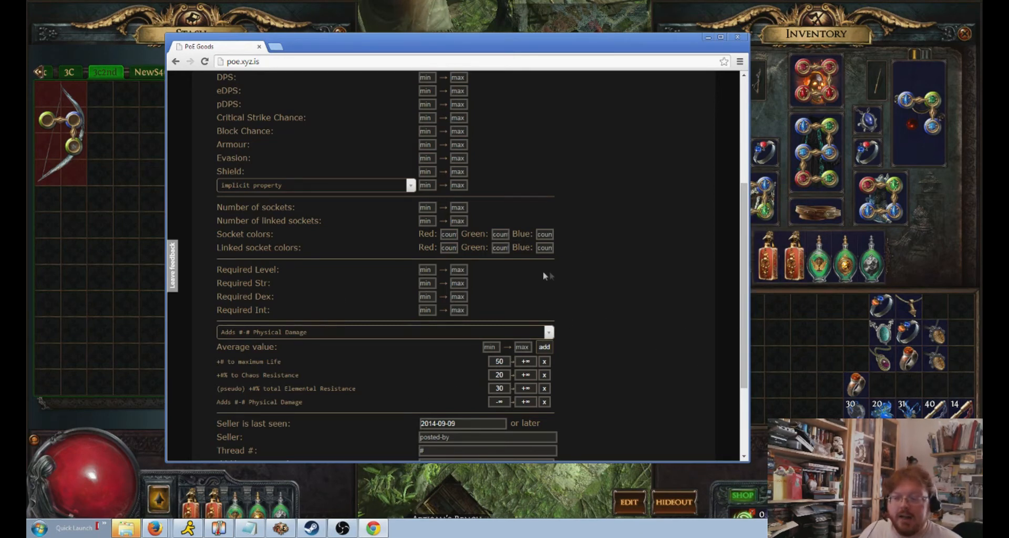
mouse_move(239, 386)
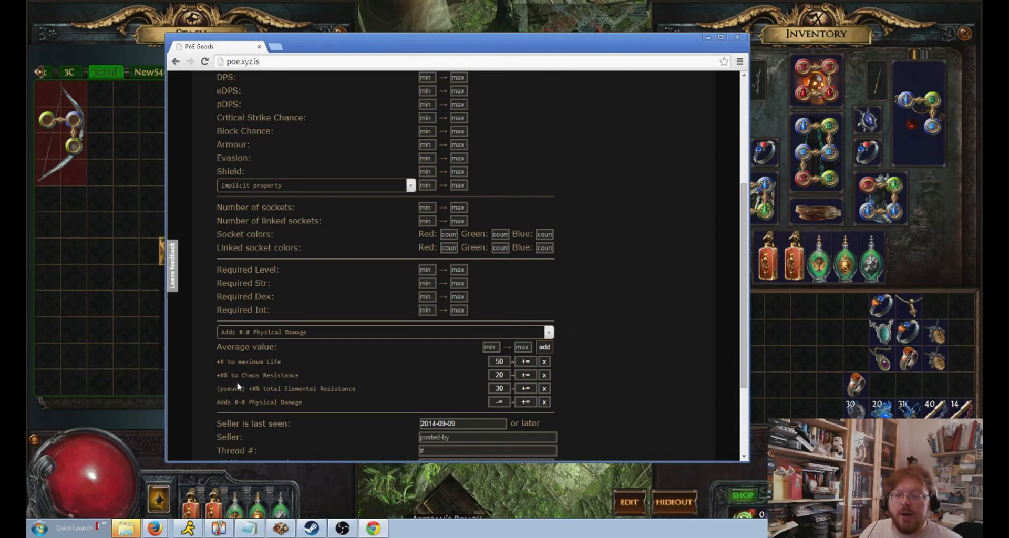
scroll("down", 3)
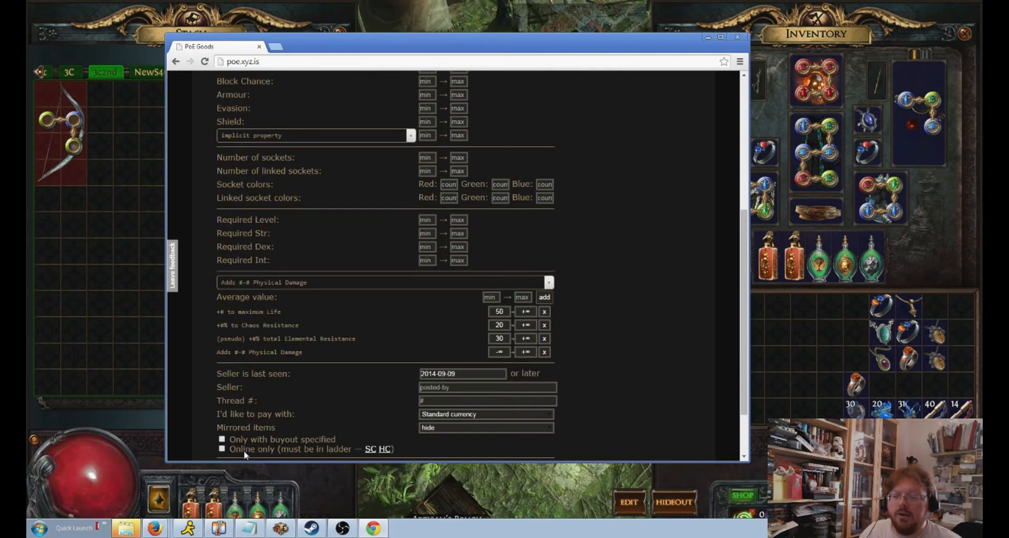
Switch the search to the Beyond league
left_click(485, 142)
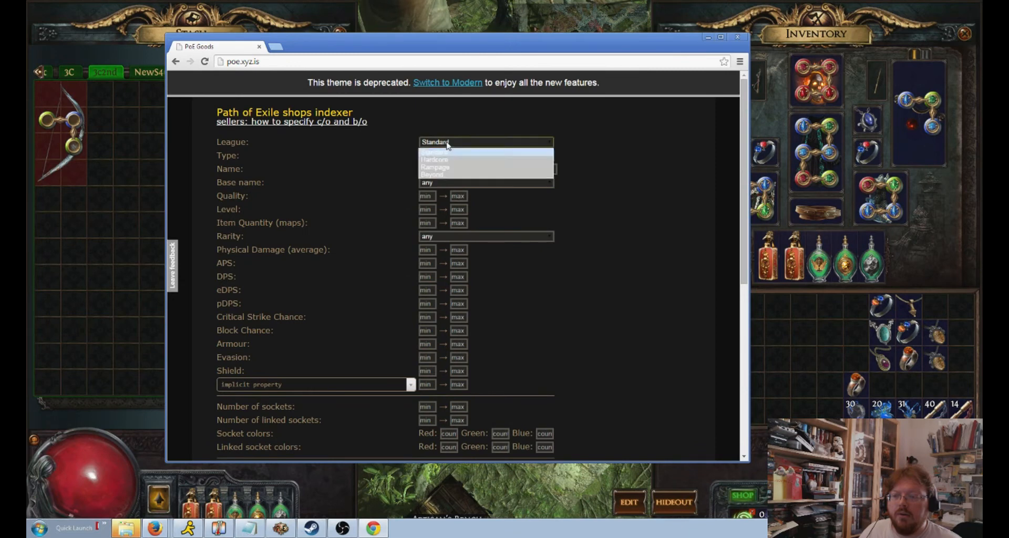
left_click(432, 174)
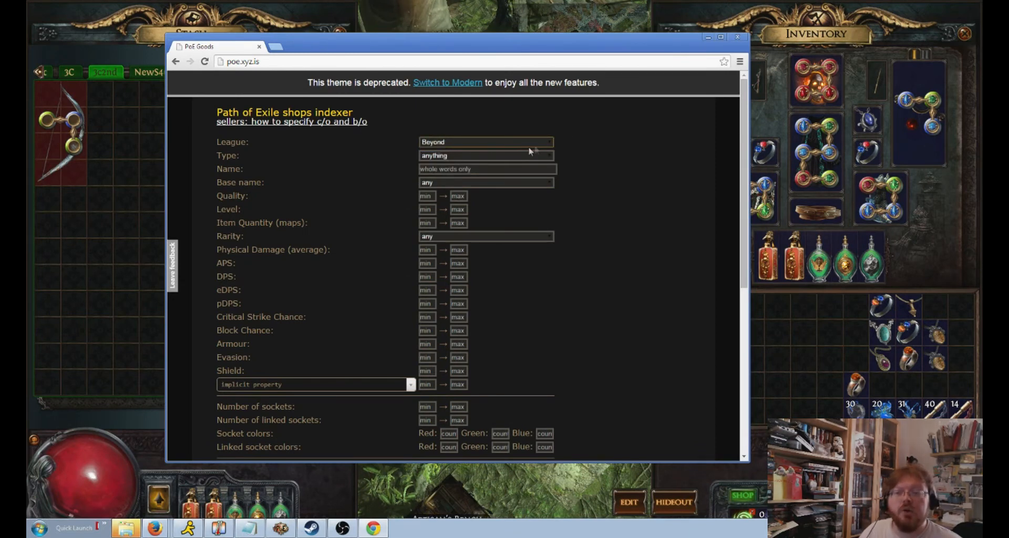
mouse_move(538, 150)
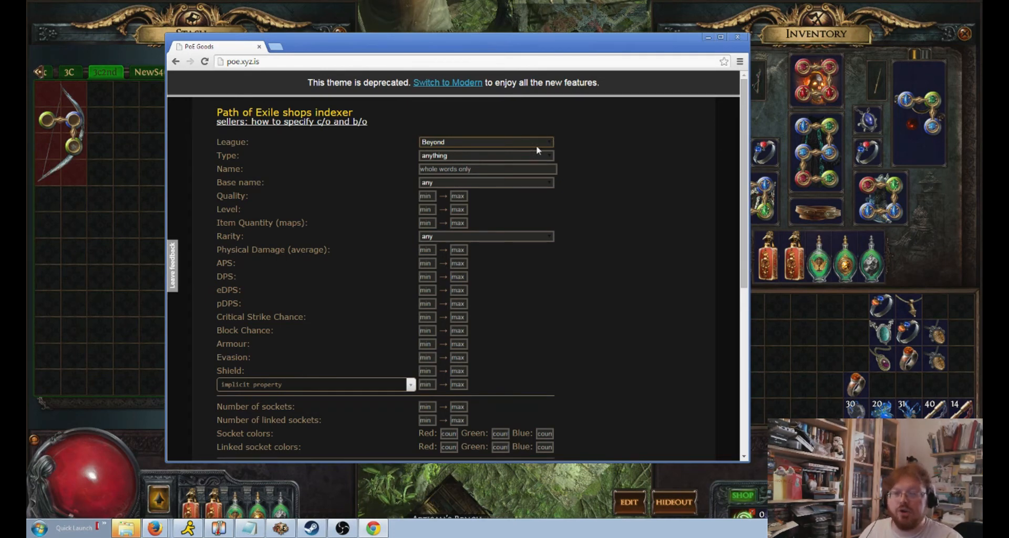
scroll("down", 3)
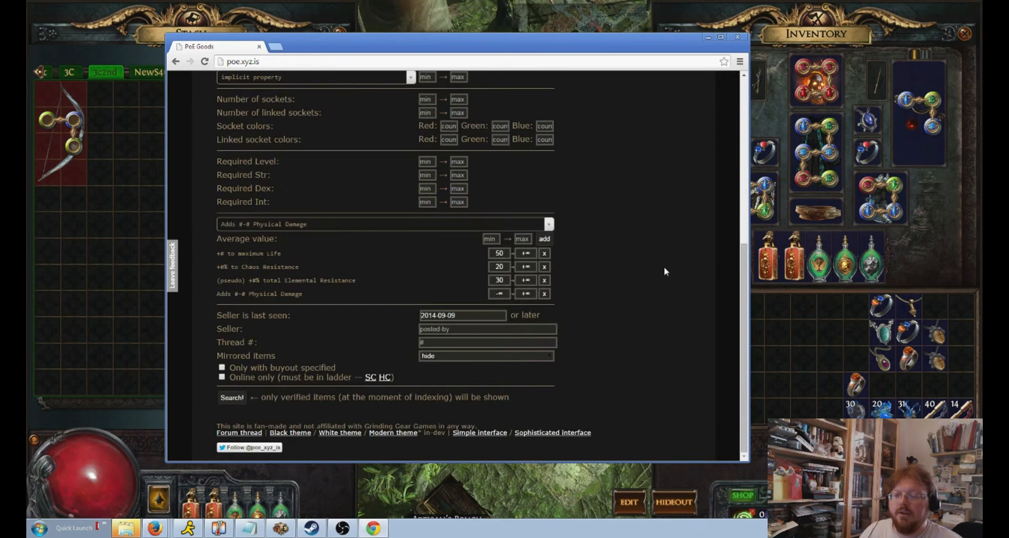
Run the search, returning 25 items, and bring the search form back above the results
left_click(231, 397)
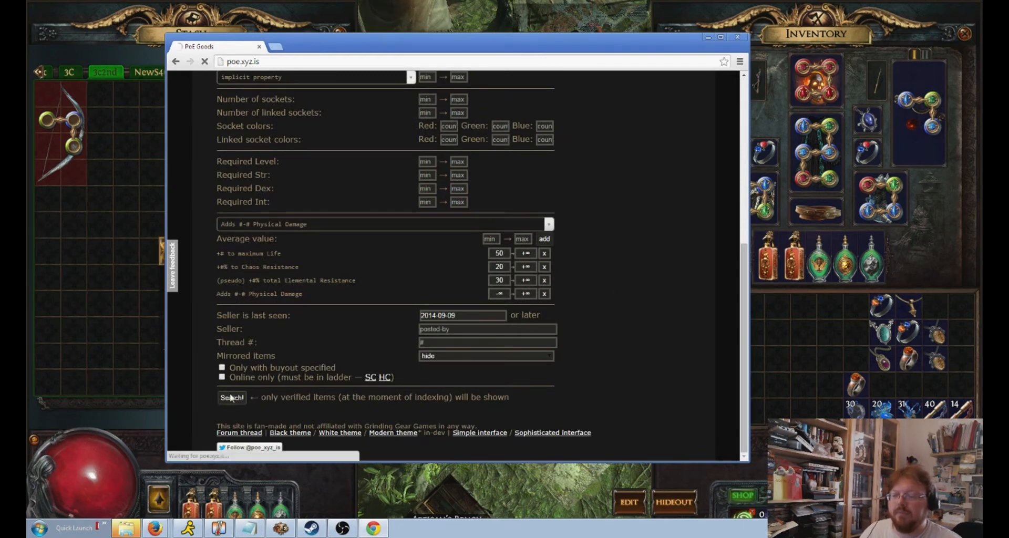
left_click(232, 397)
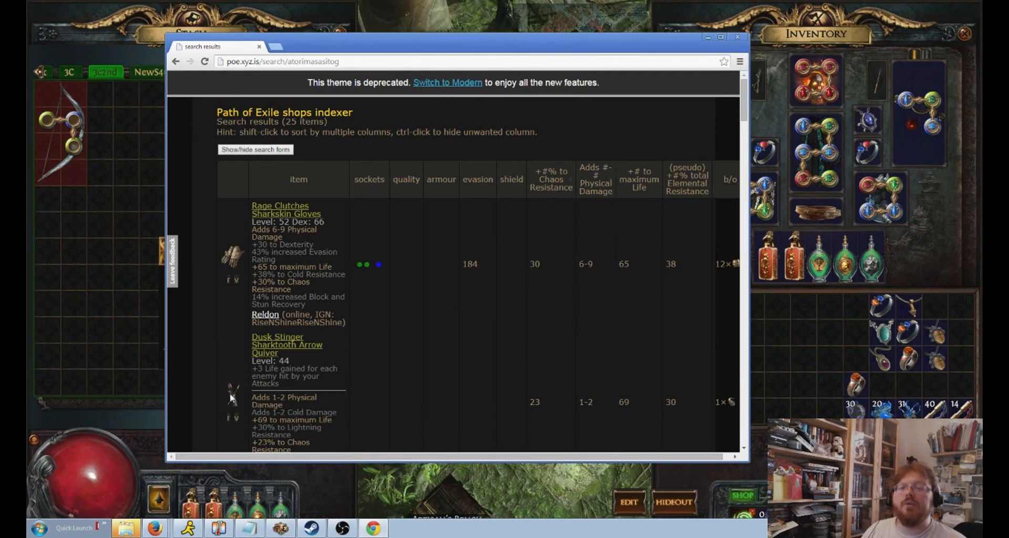
mouse_move(280, 216)
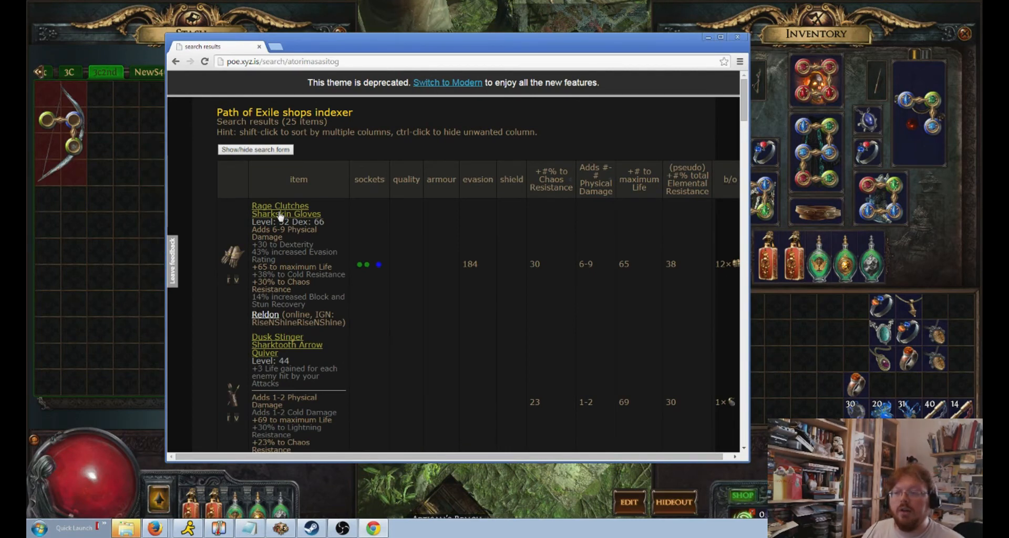
mouse_move(222, 380)
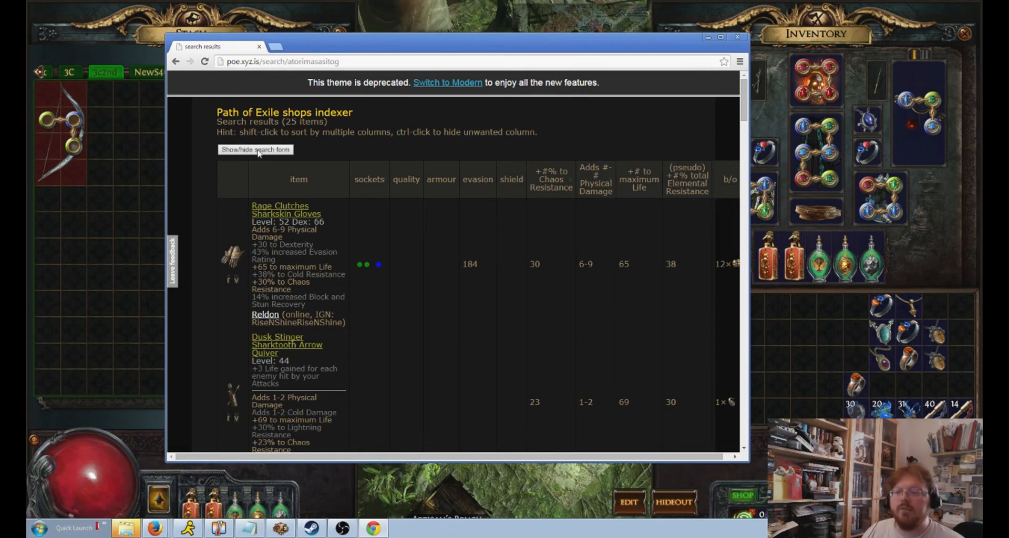
left_click(255, 149)
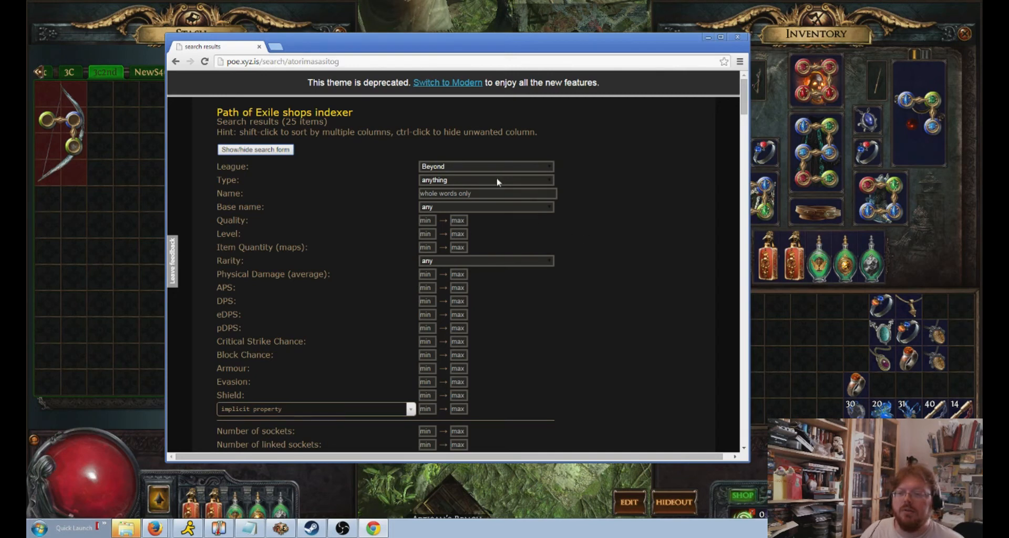
Restrict the item Type to Ring and rerun the search
left_click(485, 180)
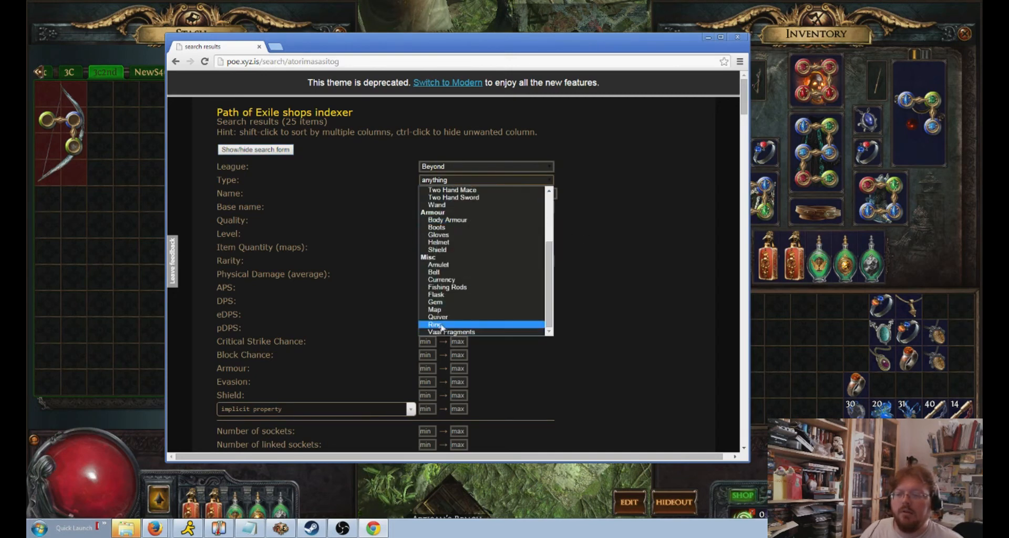
left_click(438, 325)
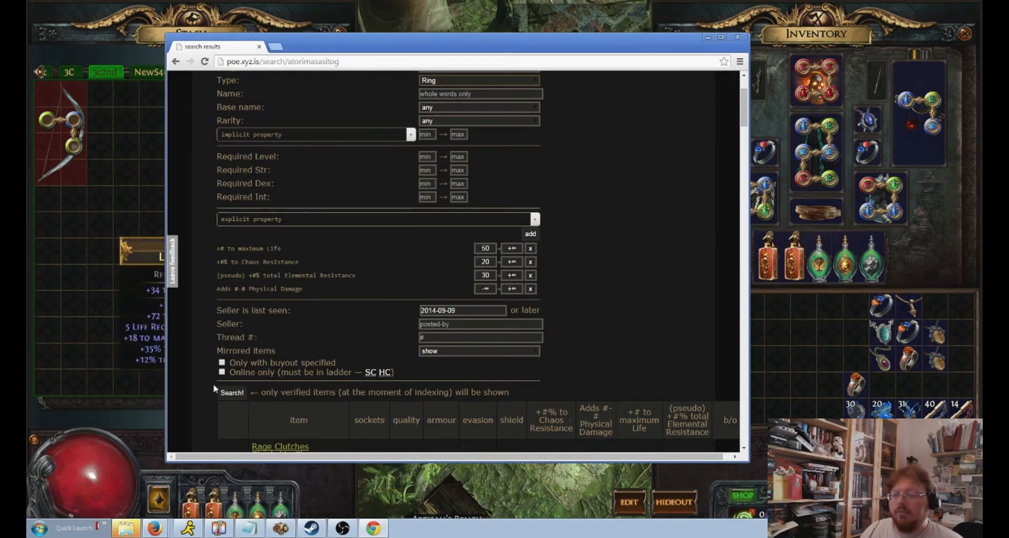
left_click(231, 392)
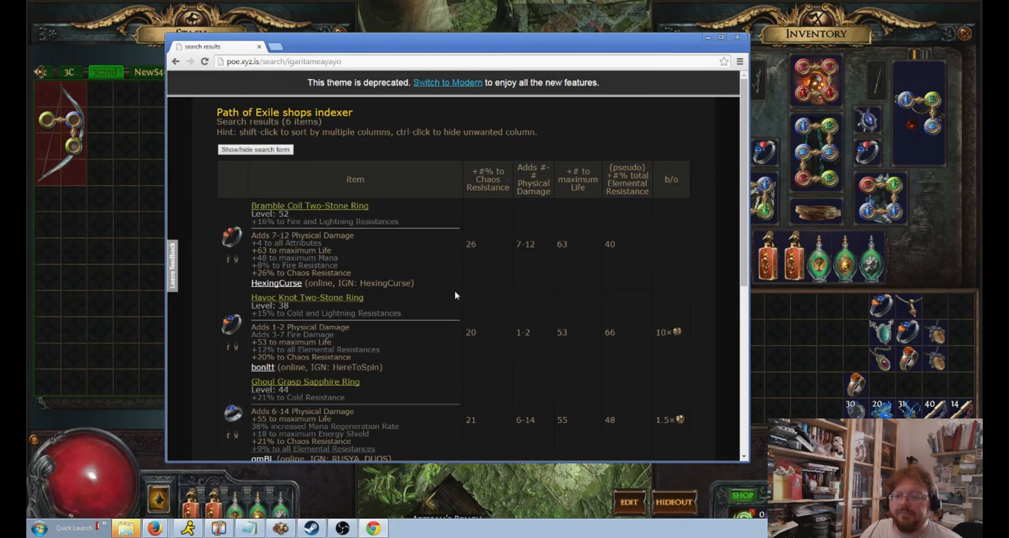
Scroll through the six matching rings, reviewing their stats and buyout prices
scroll("down", 3)
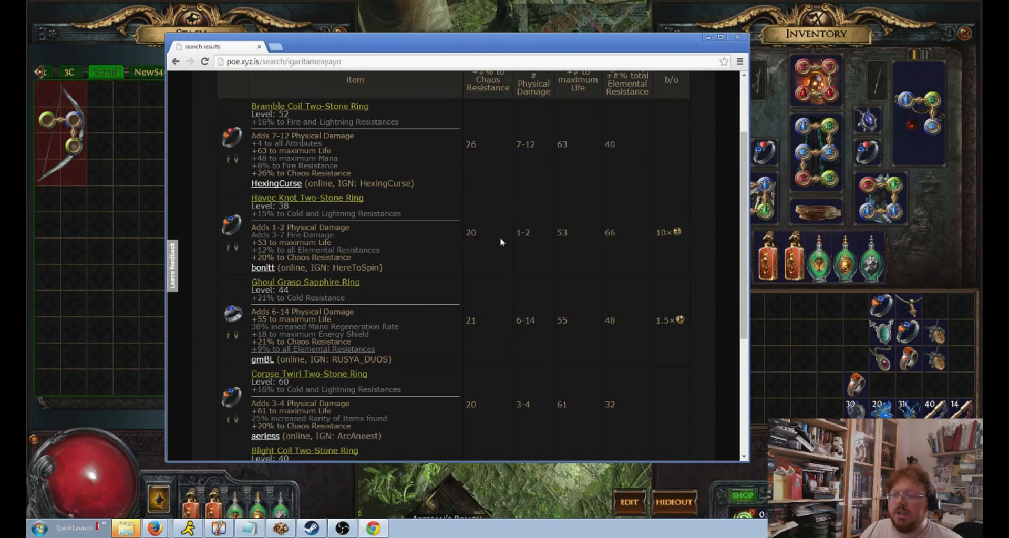
scroll("down", 3)
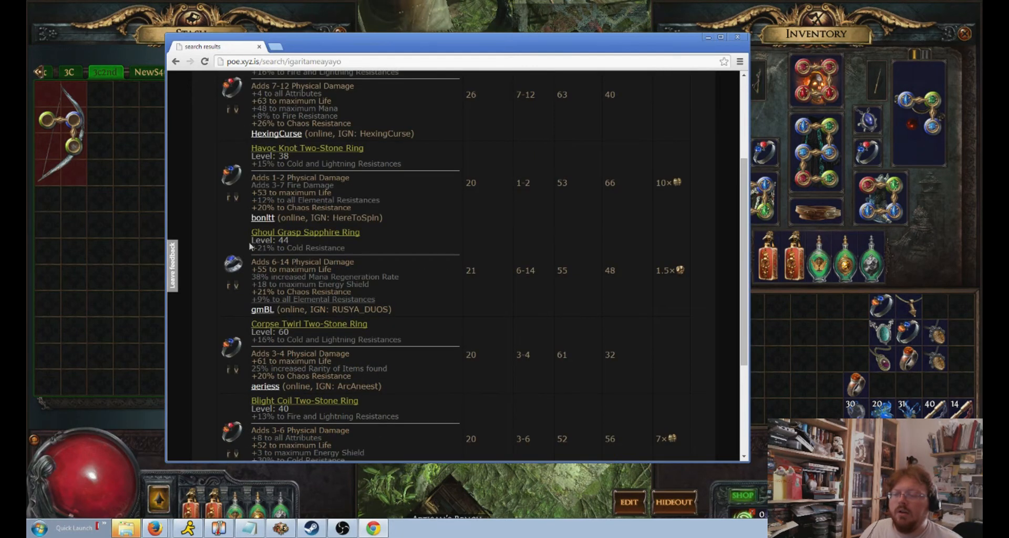
mouse_move(389, 250)
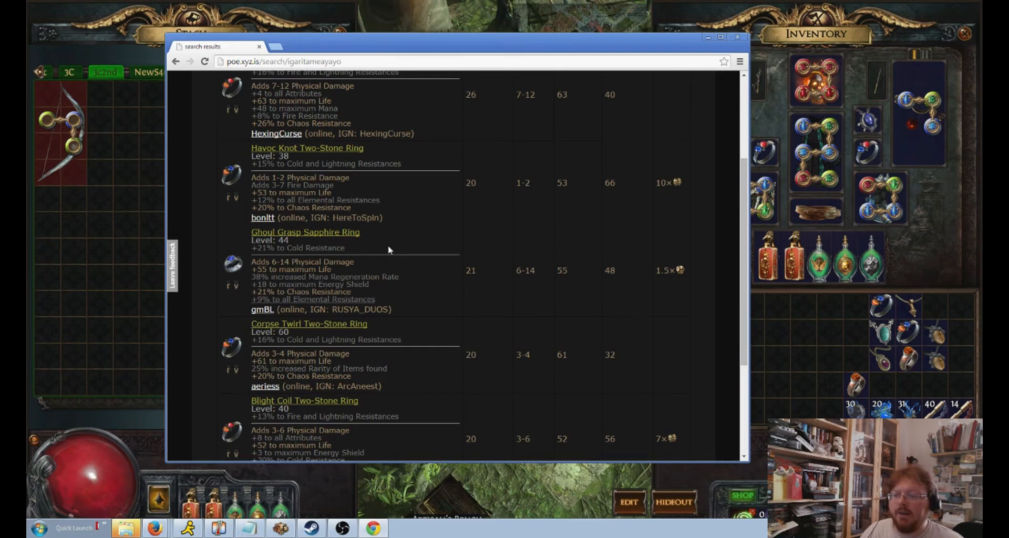
scroll("up", 3)
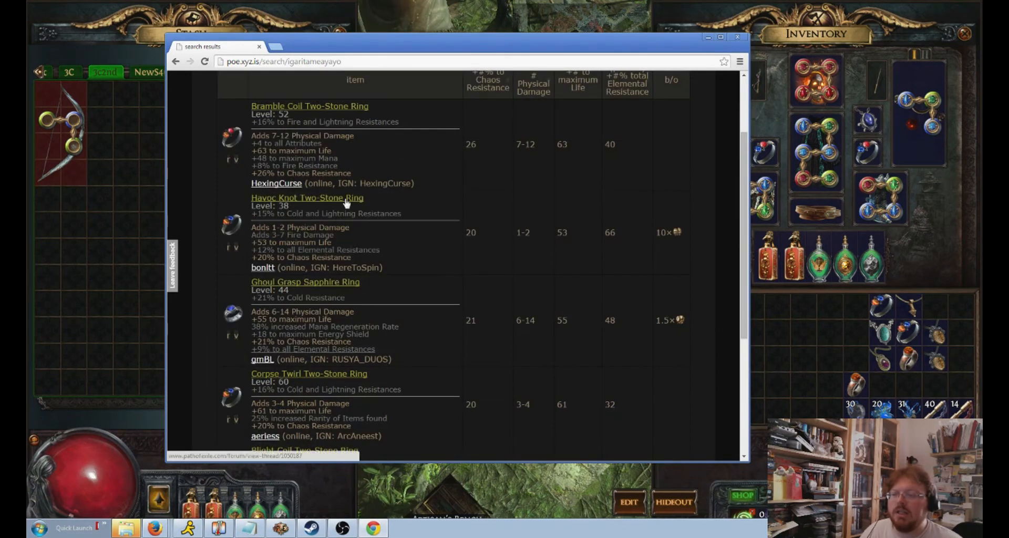
scroll("down", 3)
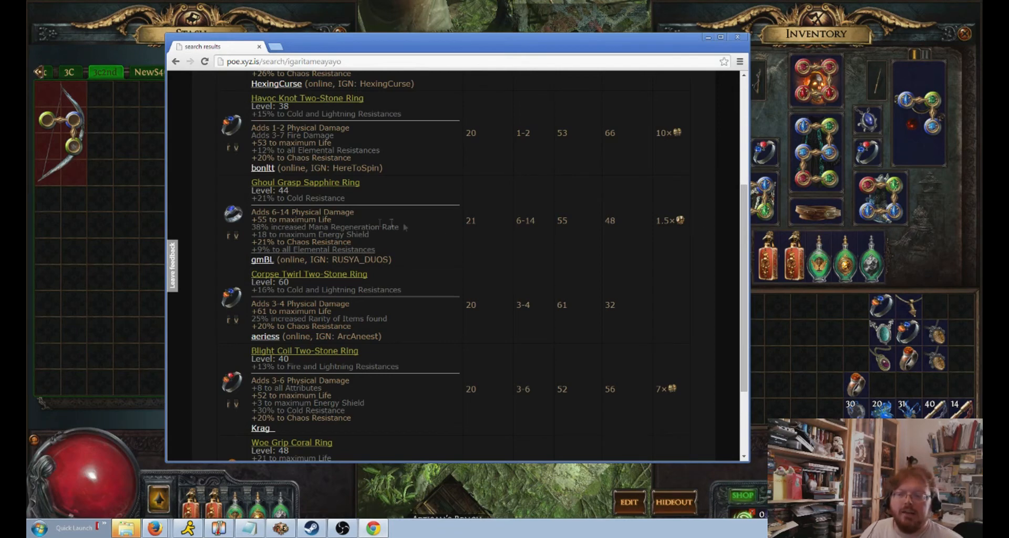
mouse_move(695, 245)
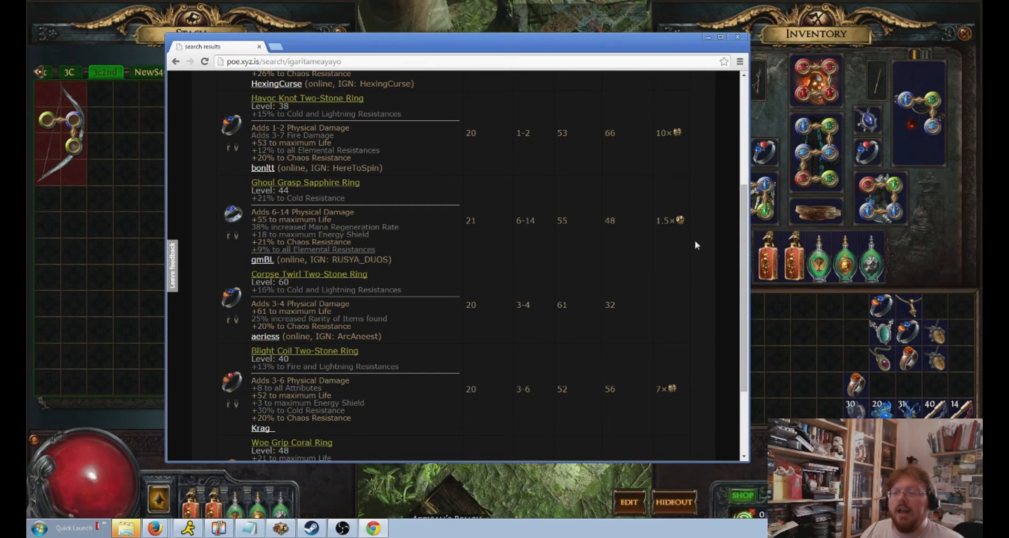
scroll("down", 3)
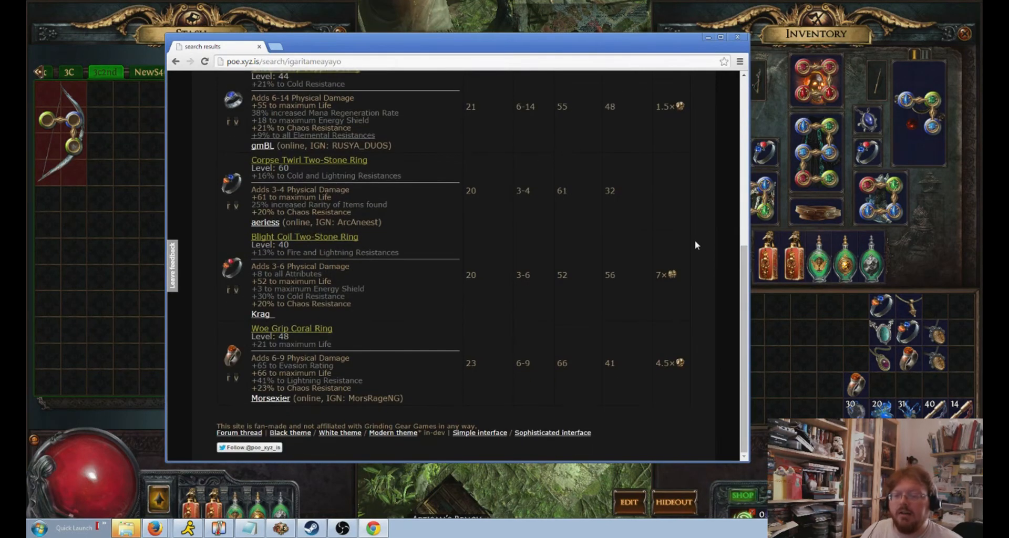
mouse_move(681, 363)
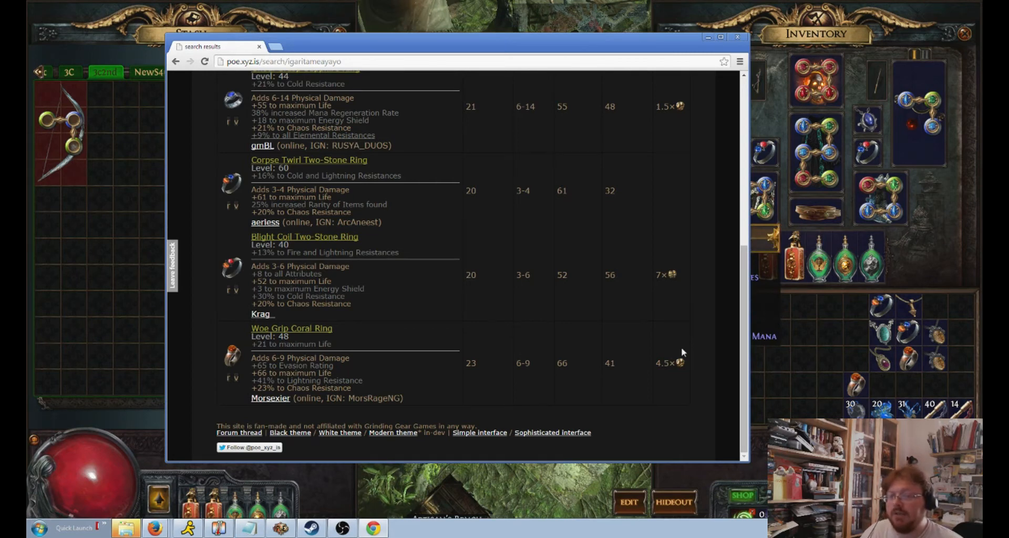
mouse_move(544, 345)
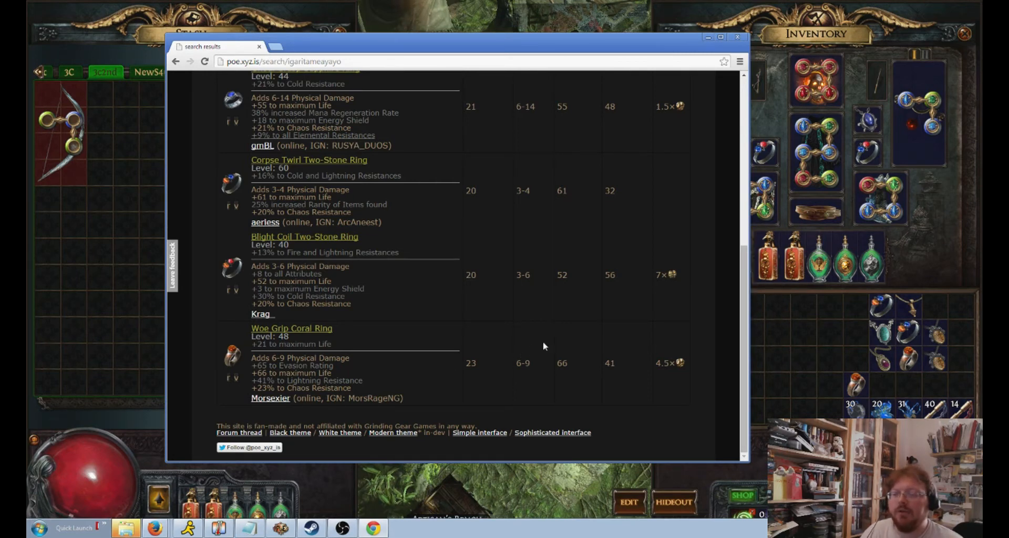
mouse_move(701, 359)
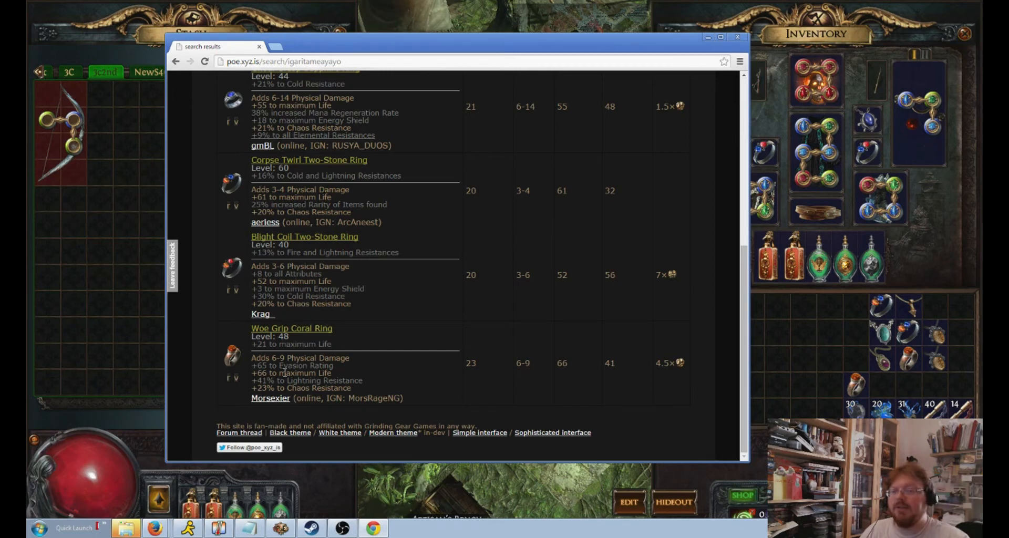
scroll("up", 3)
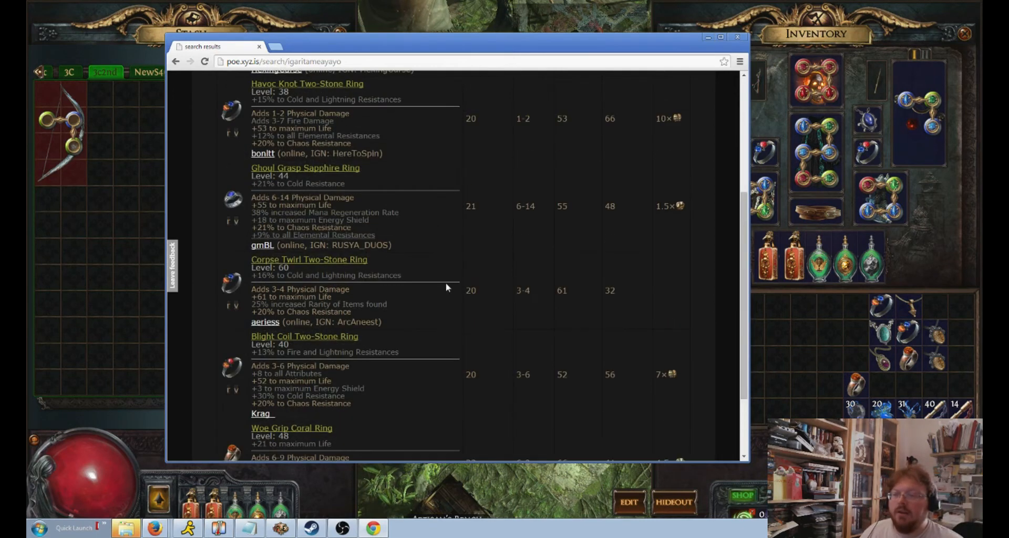
scroll("down", 3)
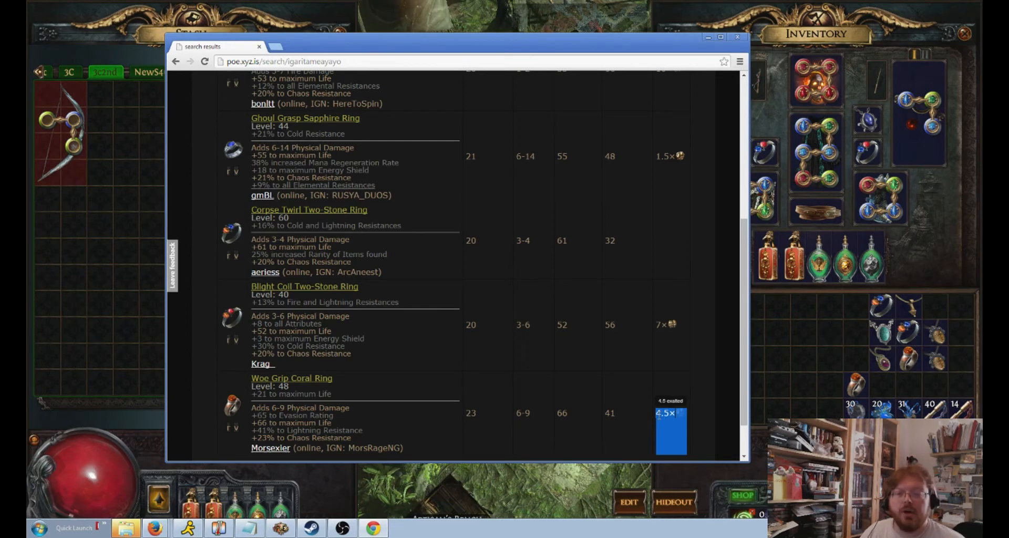
scroll("up", 3)
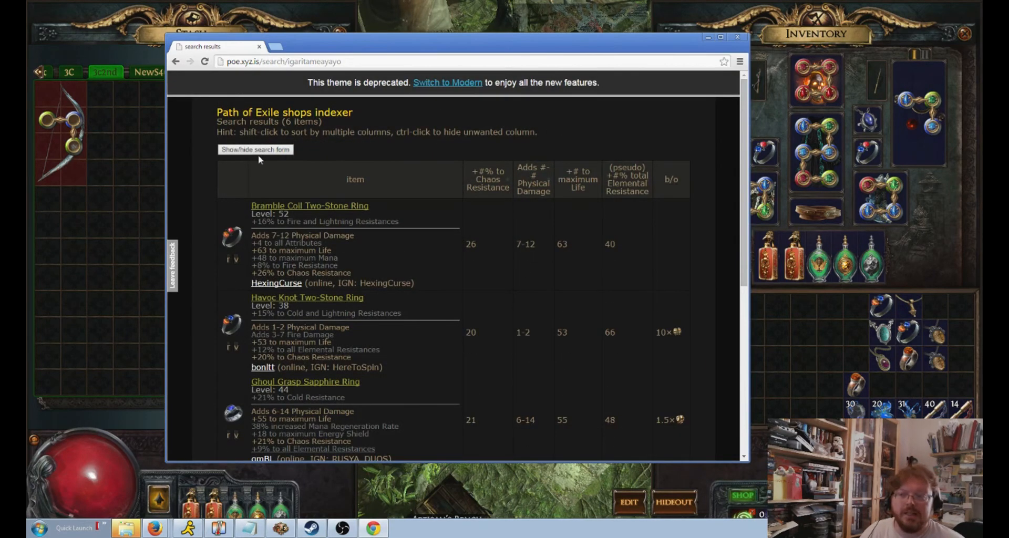
Reveal the form, set total Elemental Resistance minimum to 40 and rerun the ring search
left_click(255, 149)
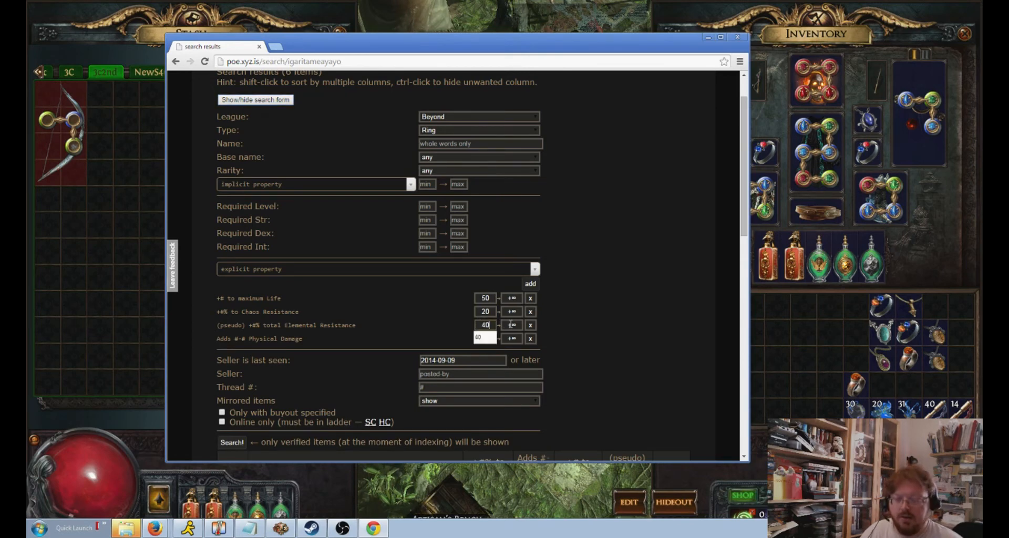
left_click(232, 443)
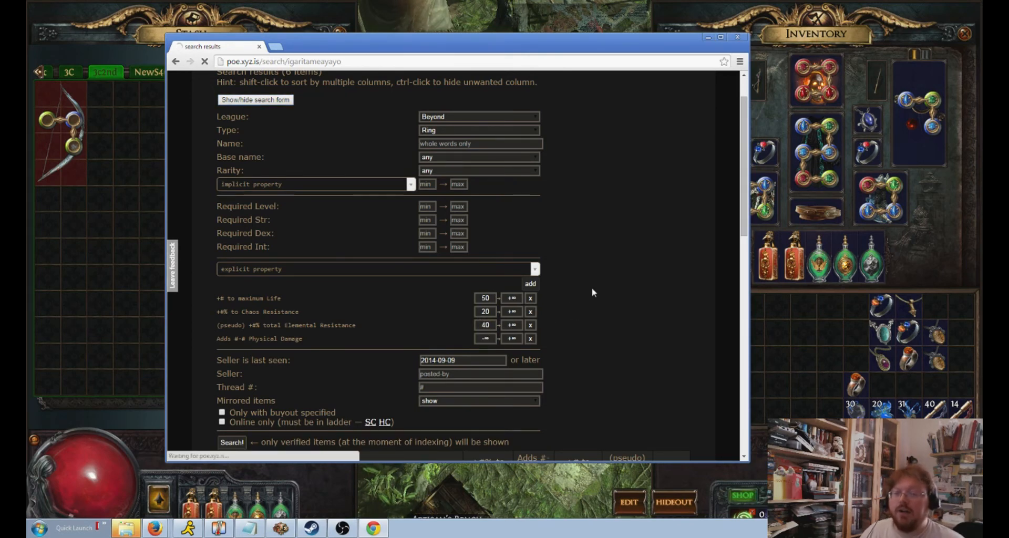
left_click(232, 443)
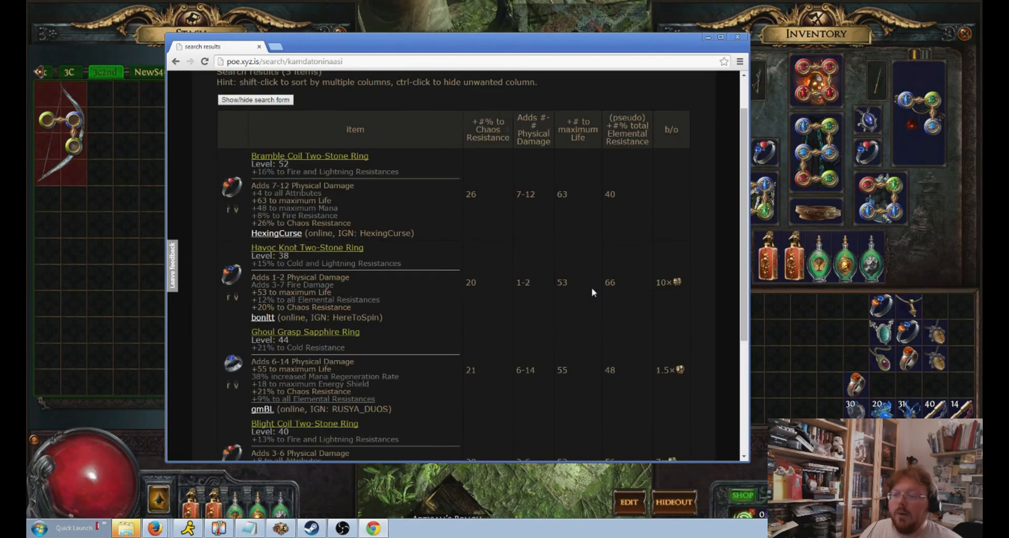
scroll("down", 3)
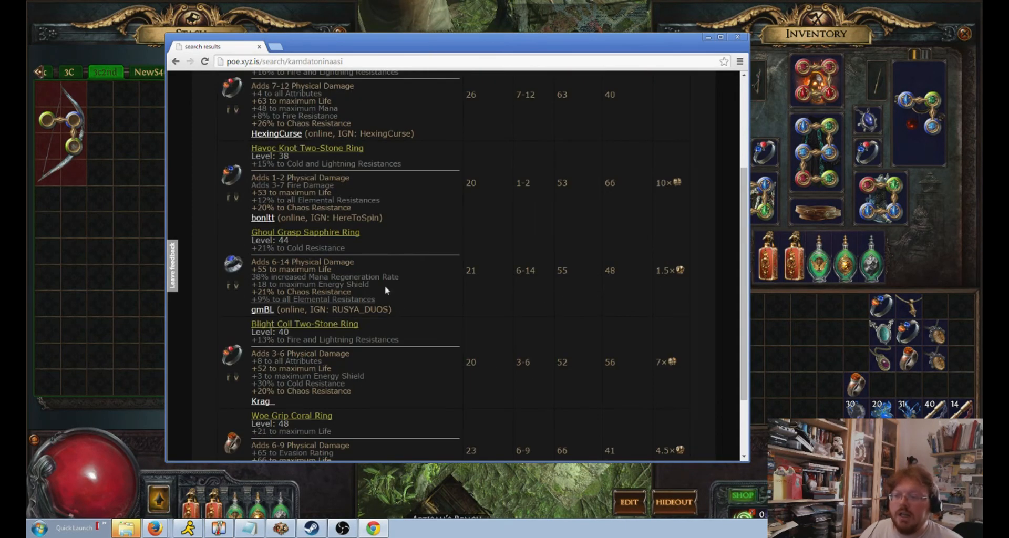
double_click(314, 300)
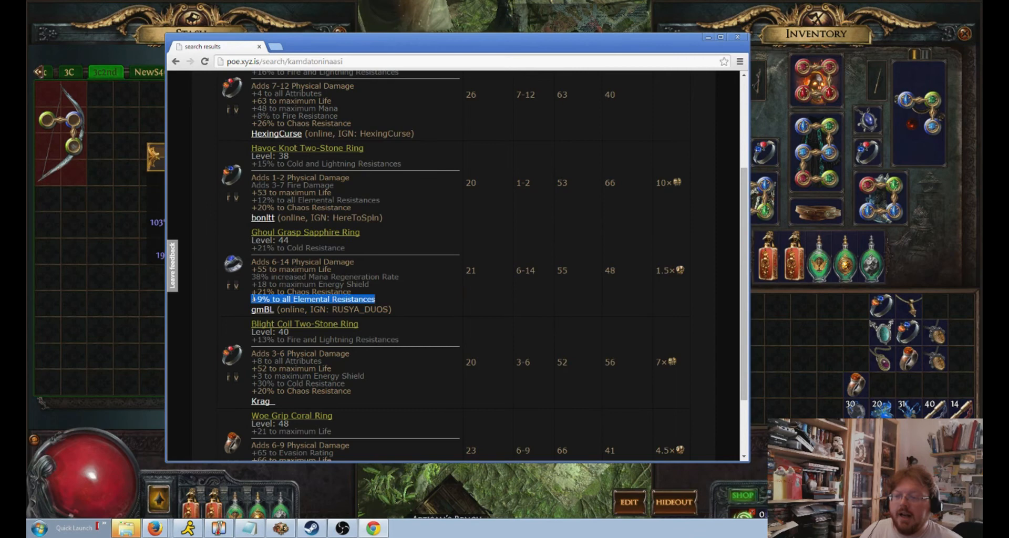
mouse_move(280, 250)
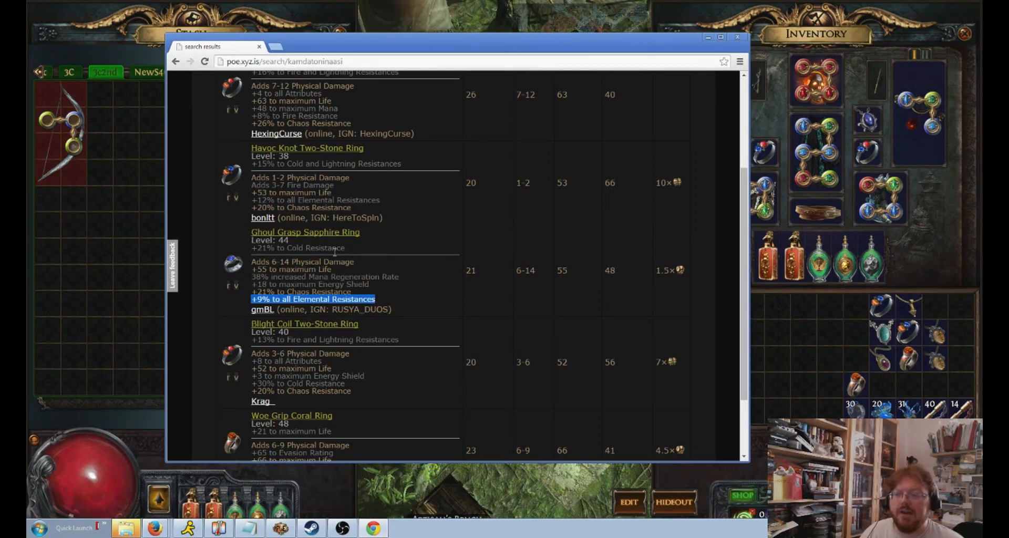
mouse_move(300, 353)
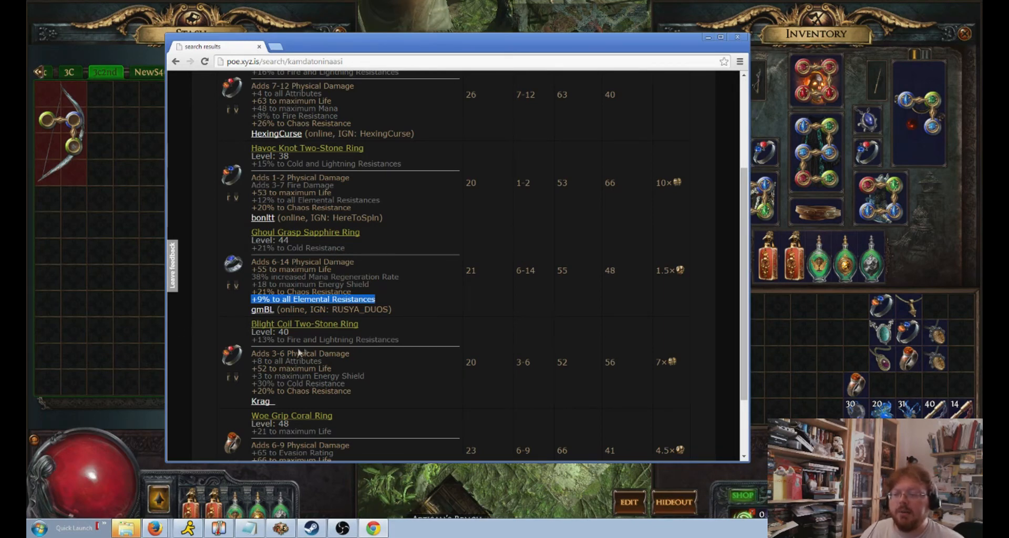
scroll("down", 3)
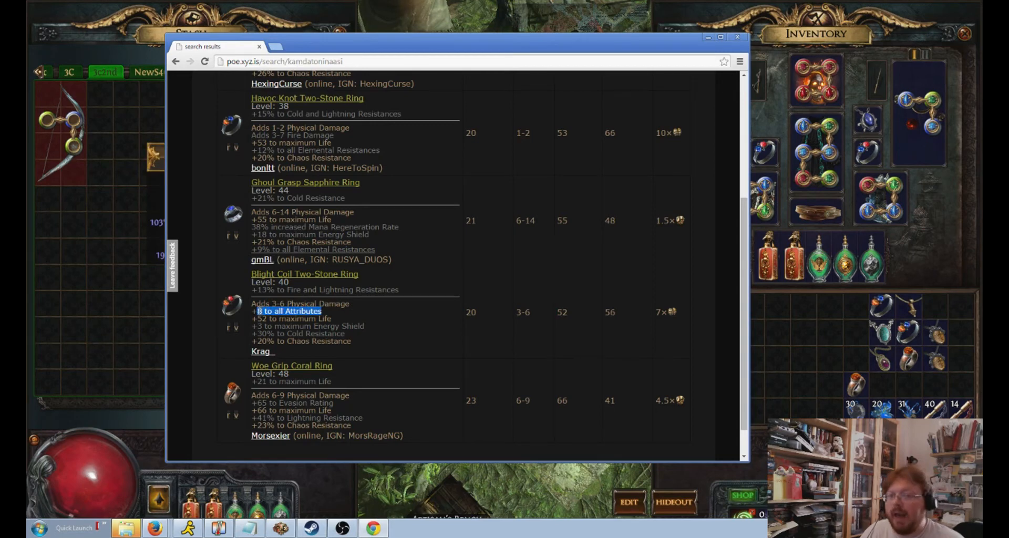
mouse_move(386, 331)
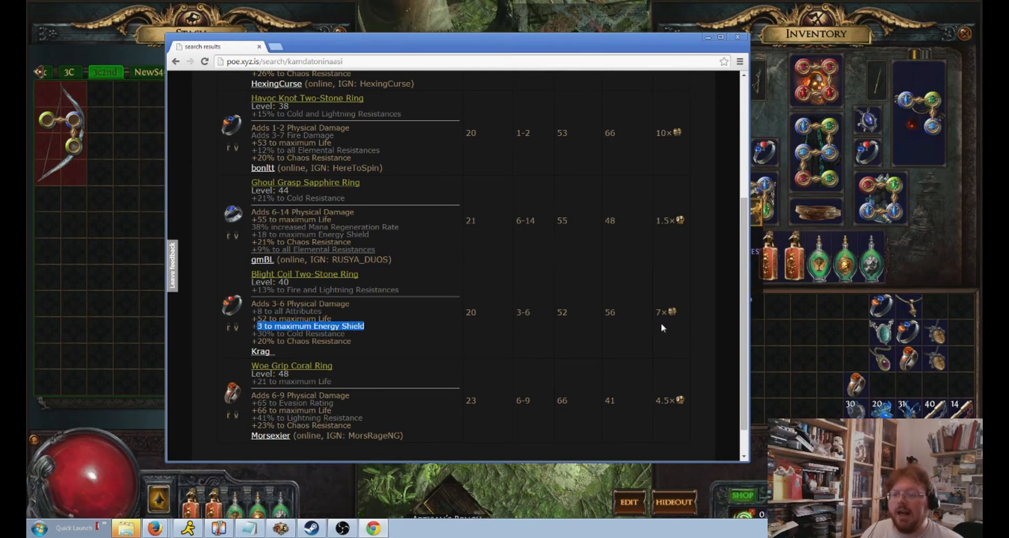
mouse_move(665, 250)
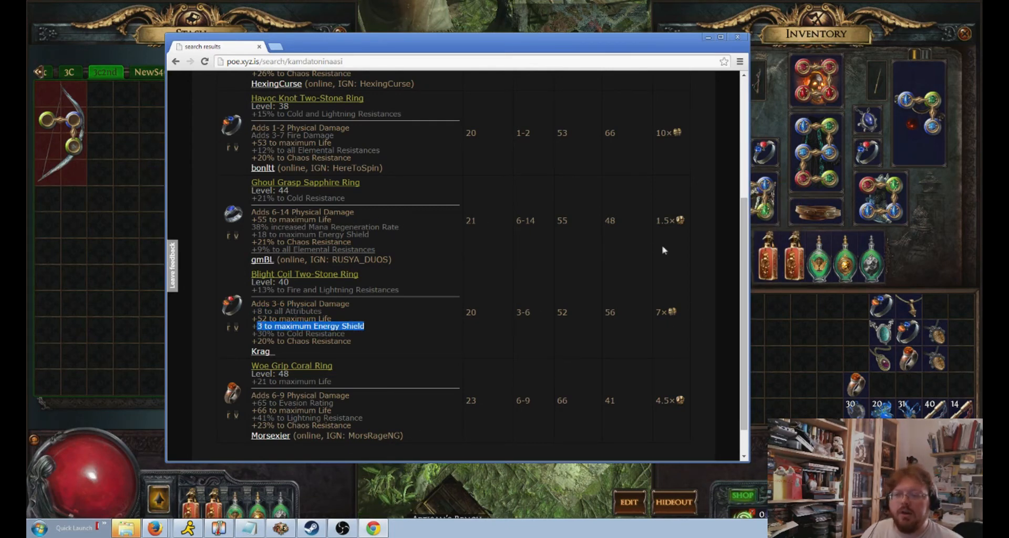
mouse_move(675, 233)
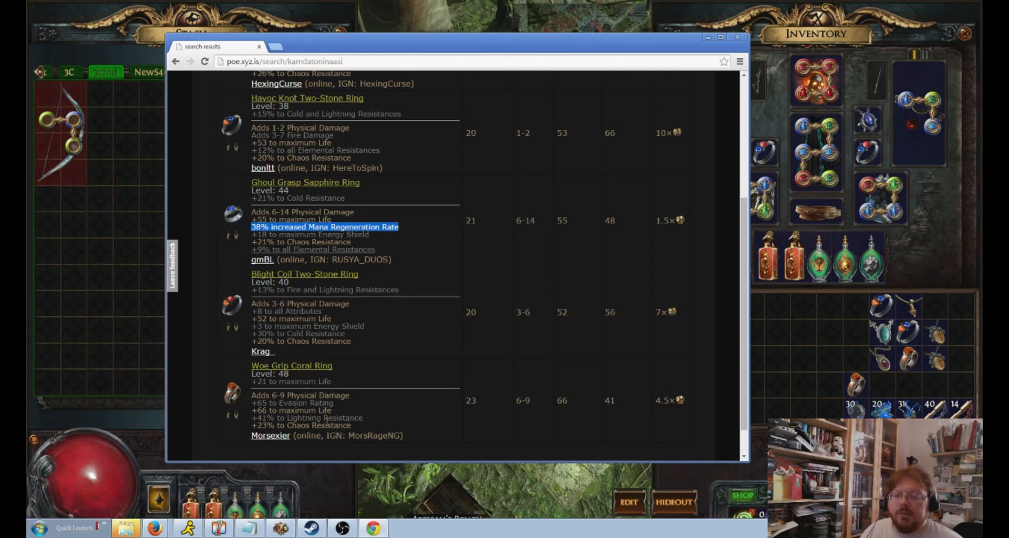
scroll("up", 3)
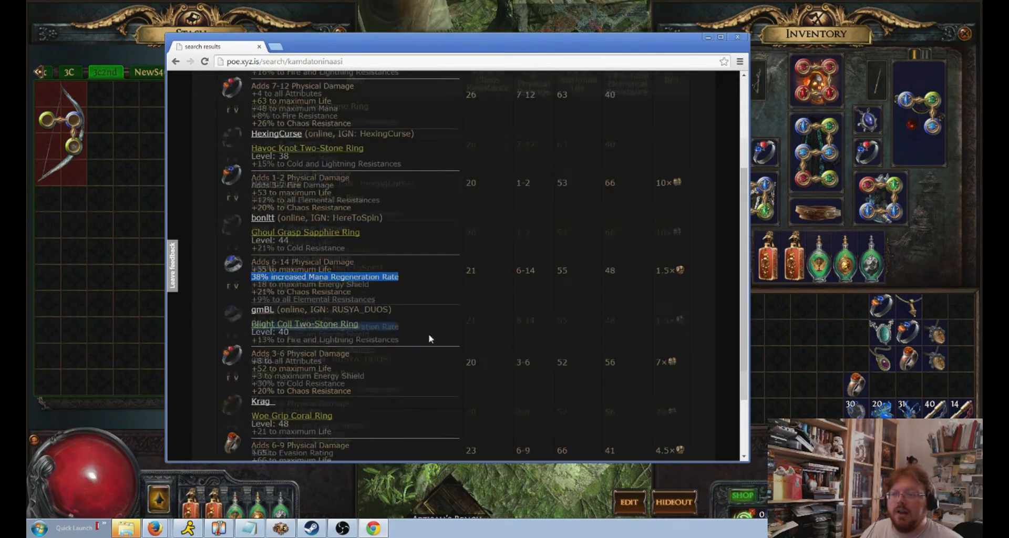
scroll("up", 3)
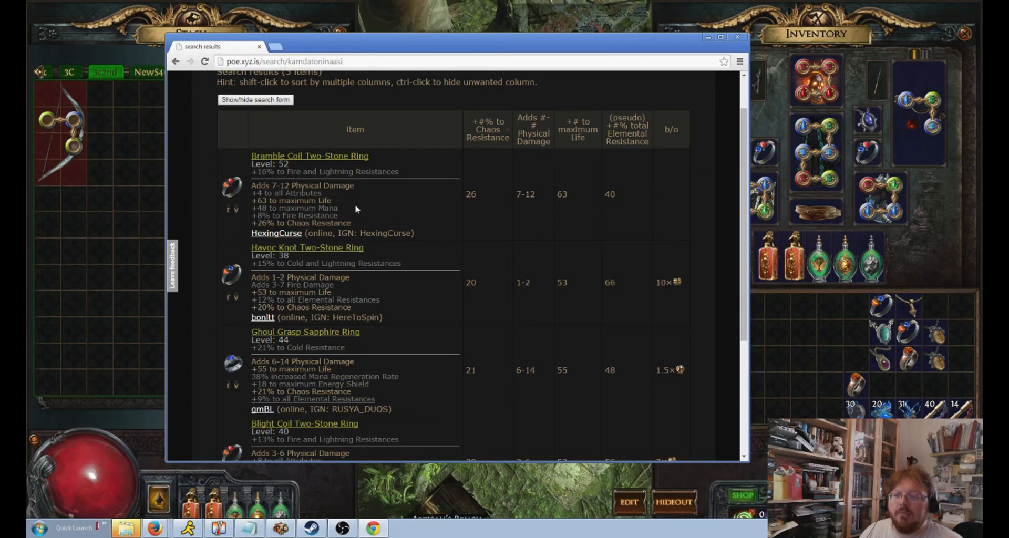
mouse_move(251, 197)
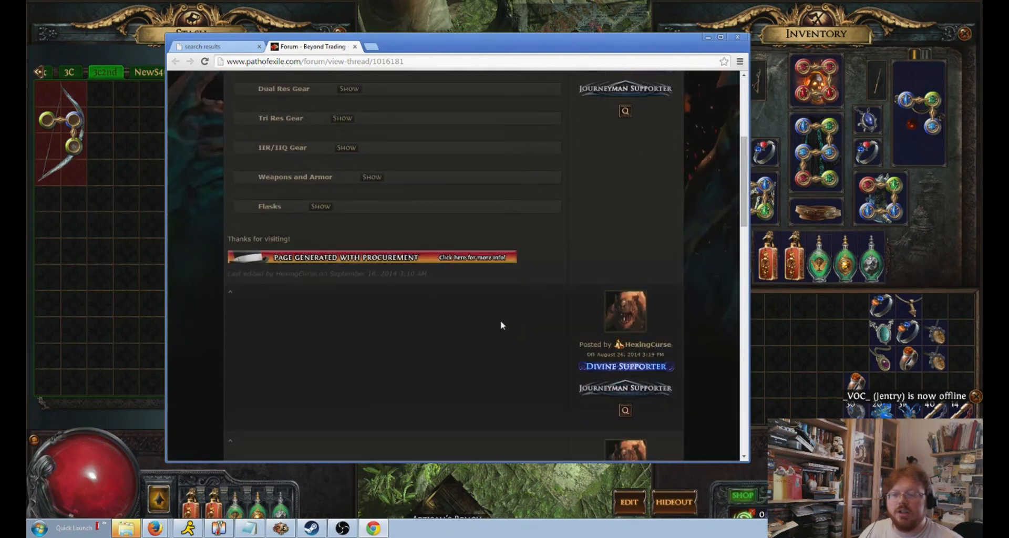
Scroll through Hex's Item Dump shop thread, then close it to return to the ring results
scroll("up", 3)
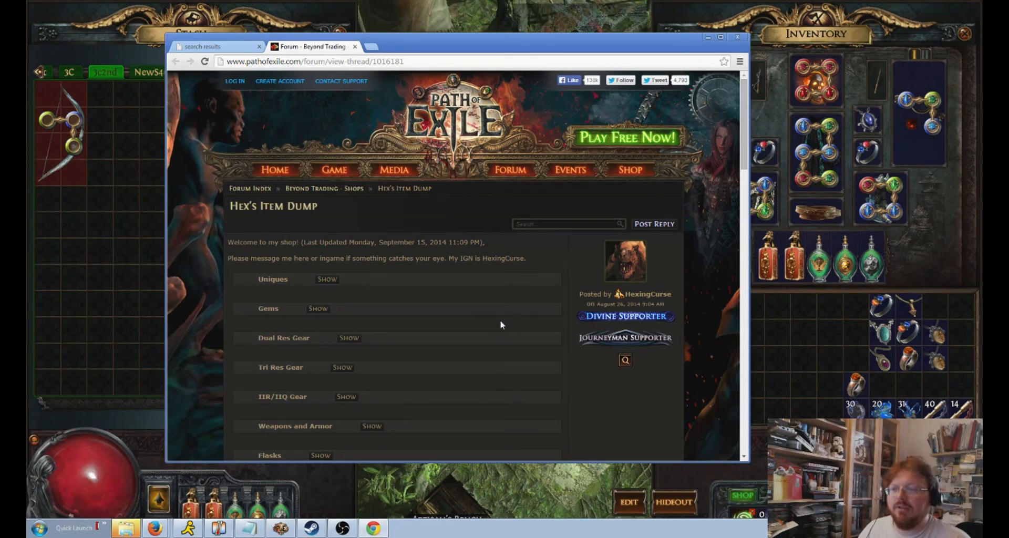
left_click(215, 46)
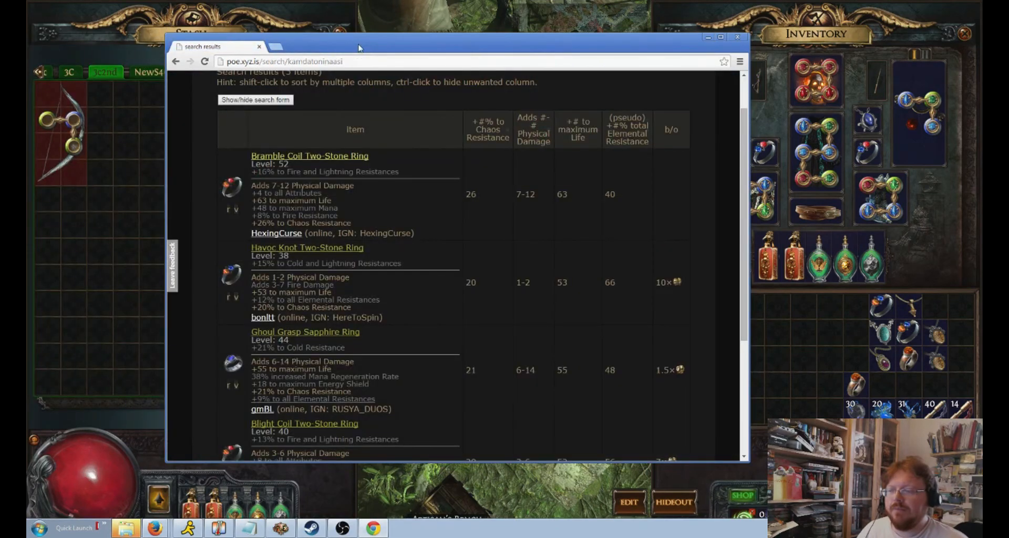
scroll("down", 3)
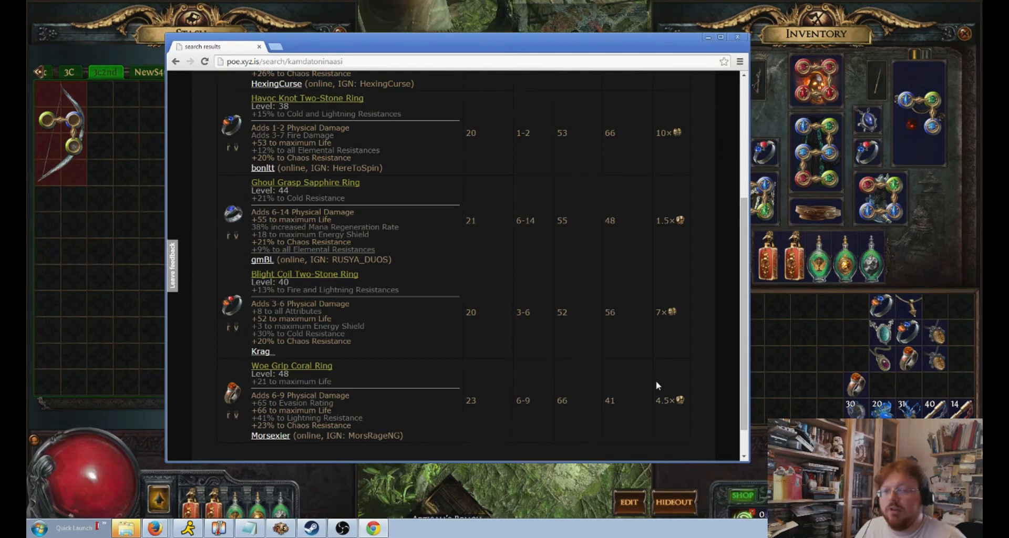
scroll("up", 3)
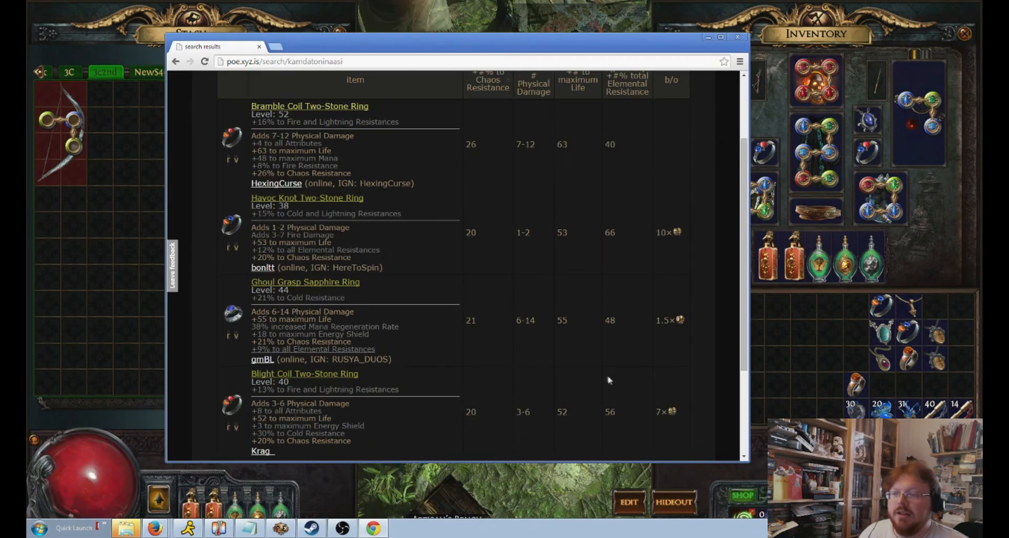
mouse_move(460, 178)
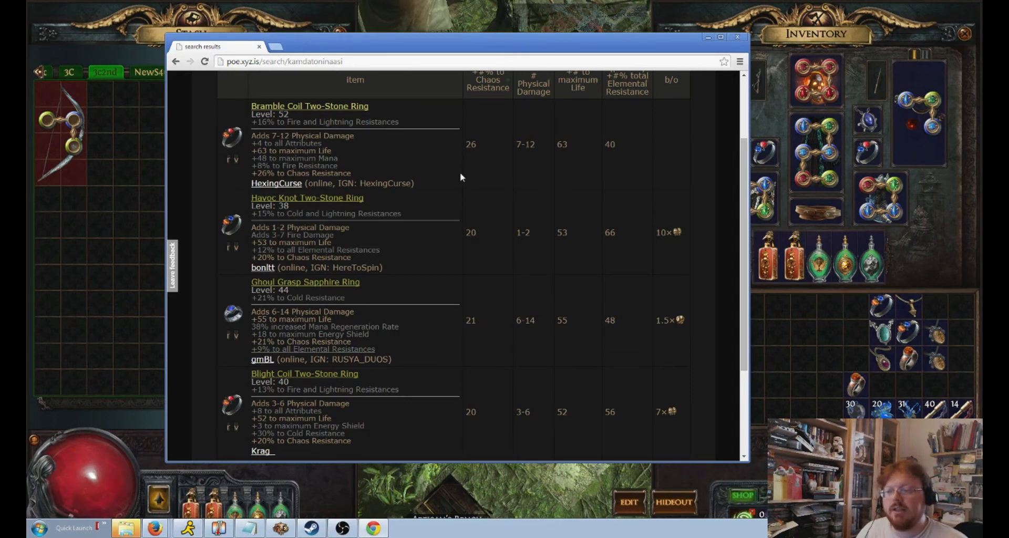
scroll("down", 3)
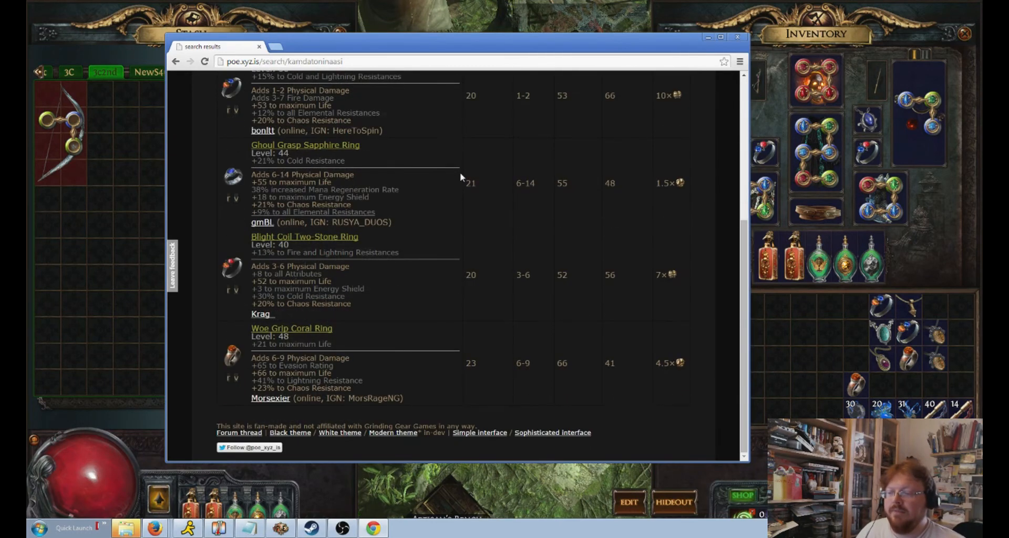
scroll("up", 3)
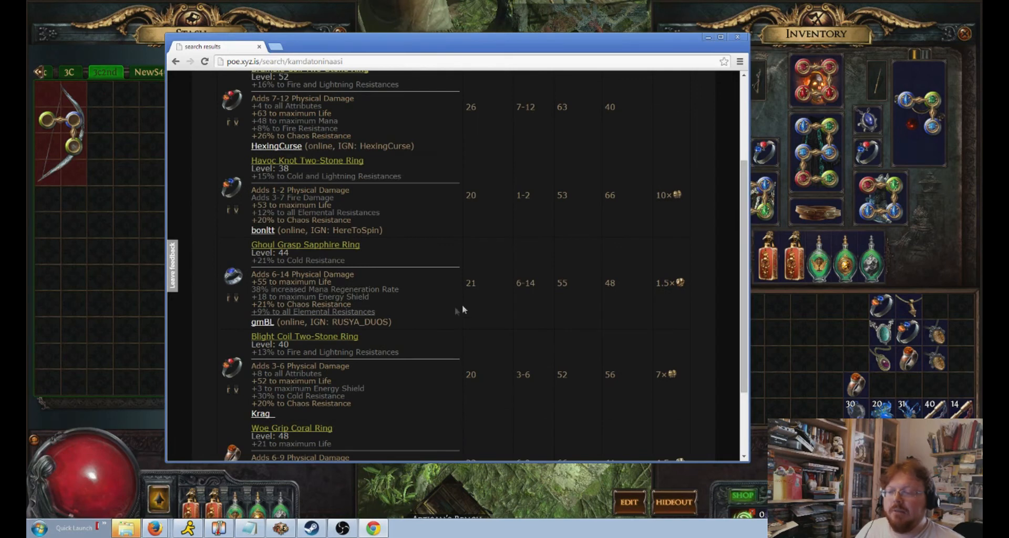
scroll("up", 3)
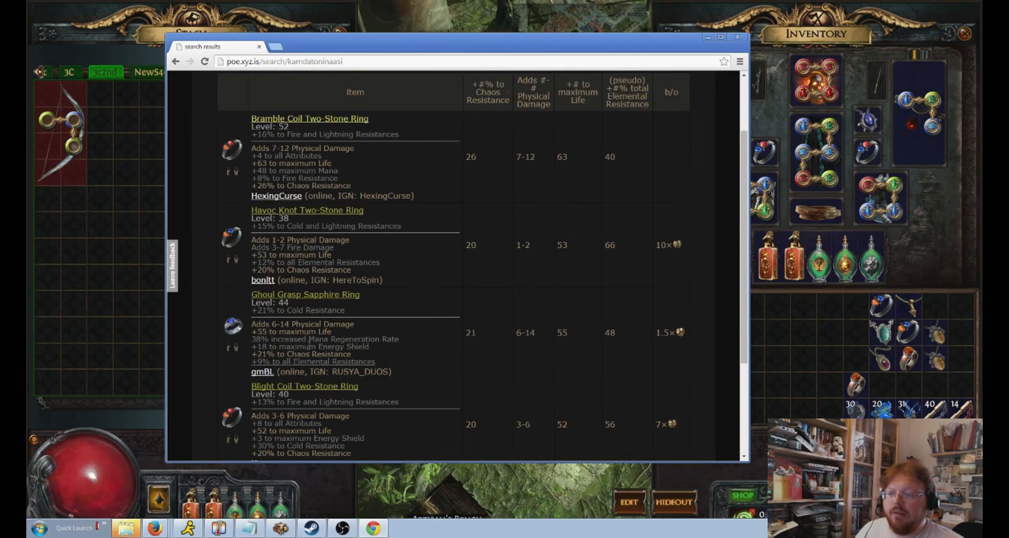
scroll("down", 3)
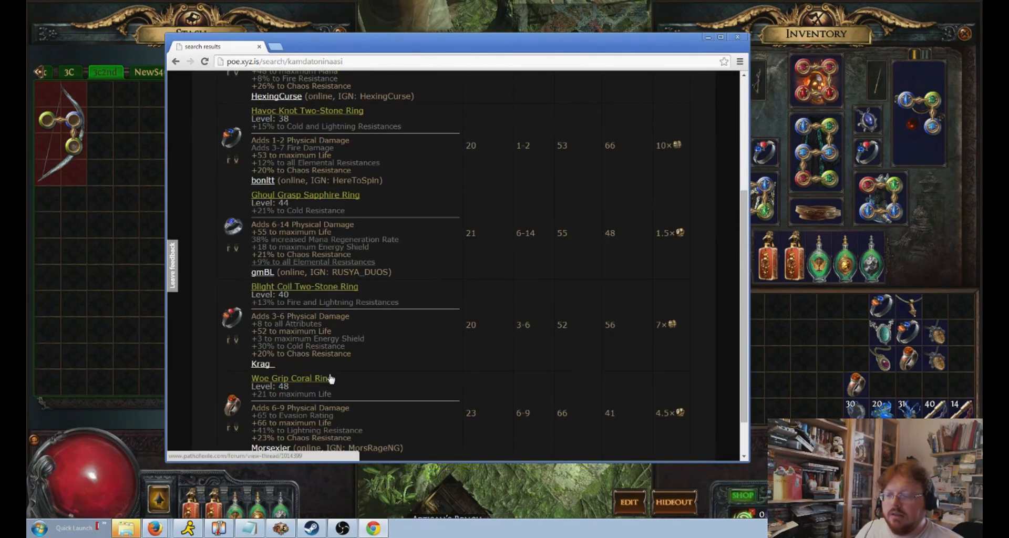
scroll("up", 3)
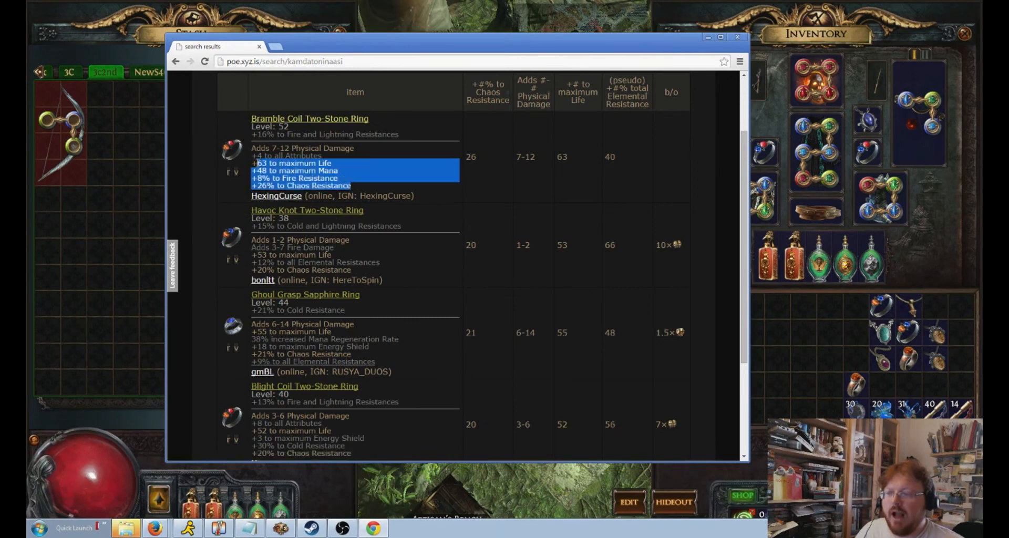
scroll("down", 3)
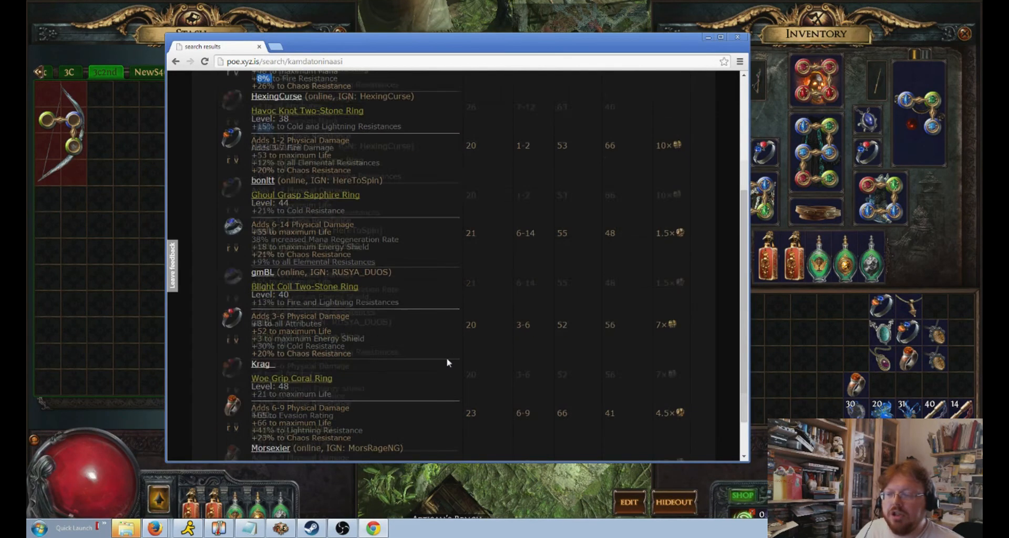
scroll("down", 3)
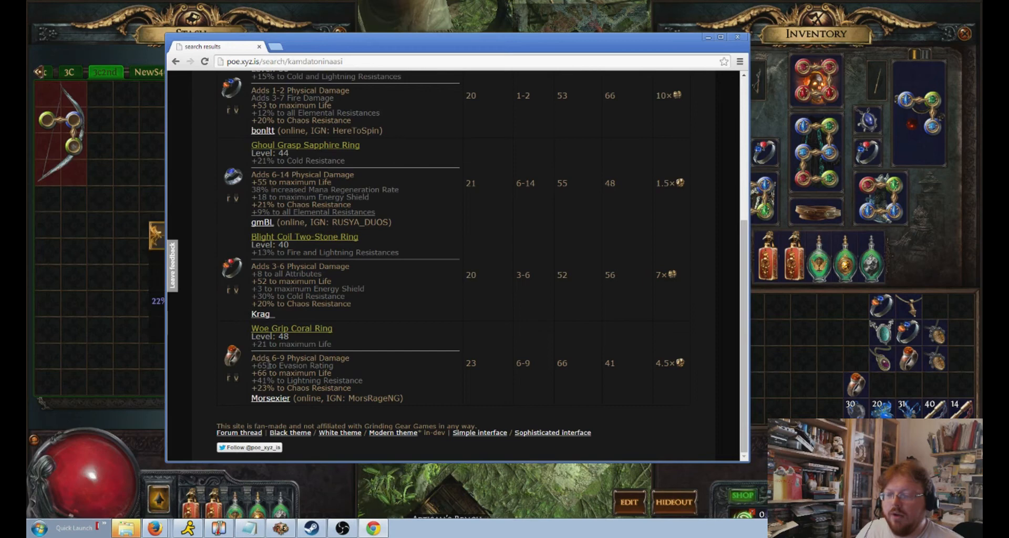
mouse_move(341, 365)
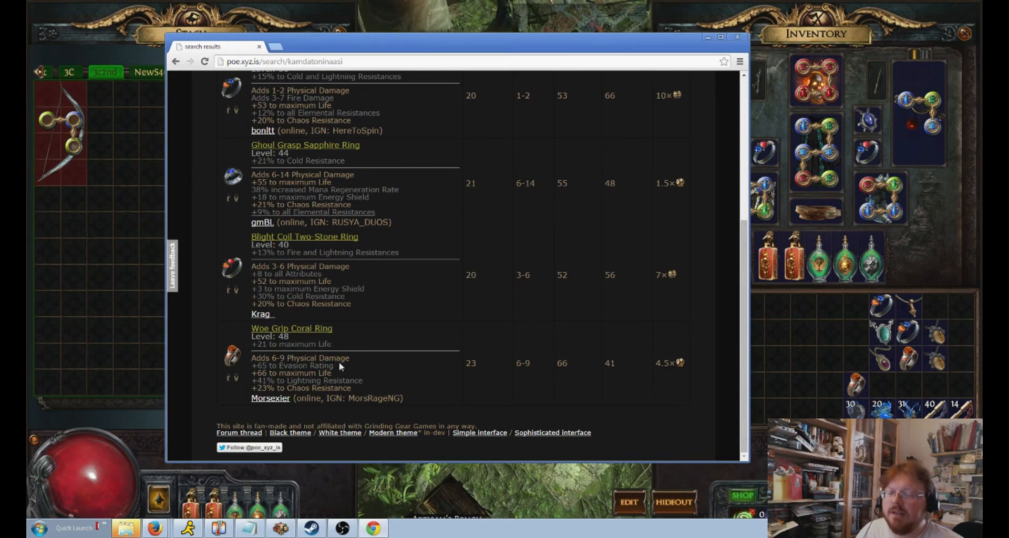
mouse_move(271, 354)
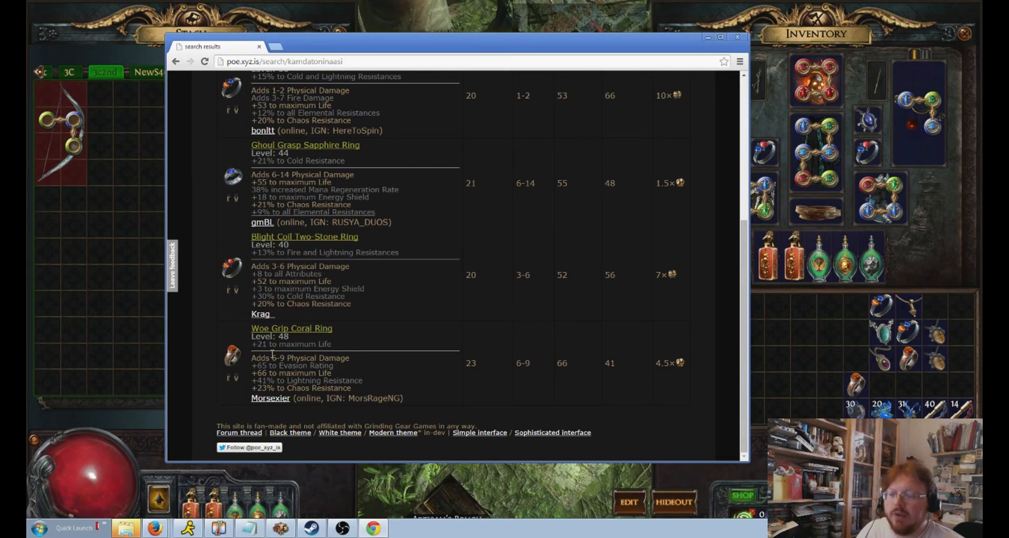
mouse_move(290, 375)
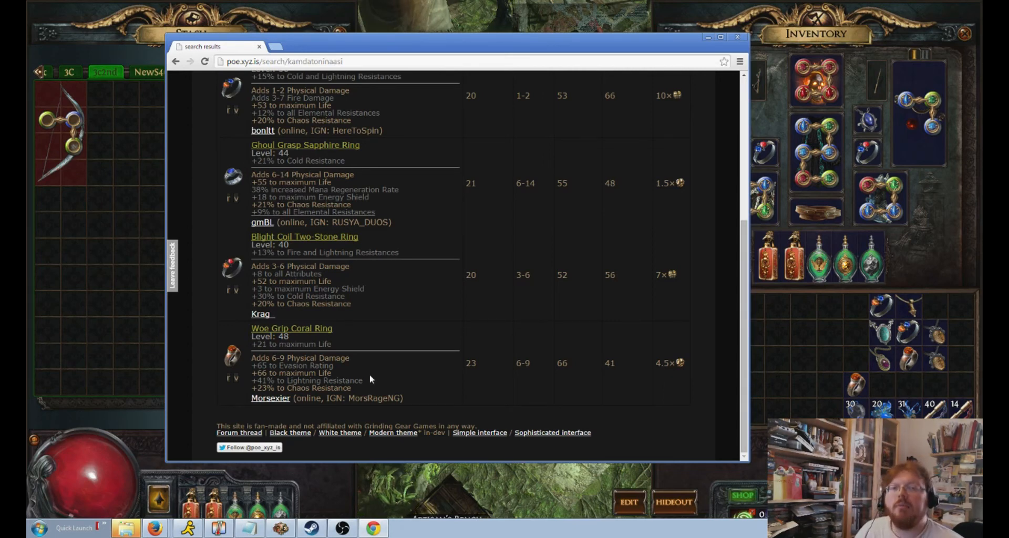
mouse_move(270, 398)
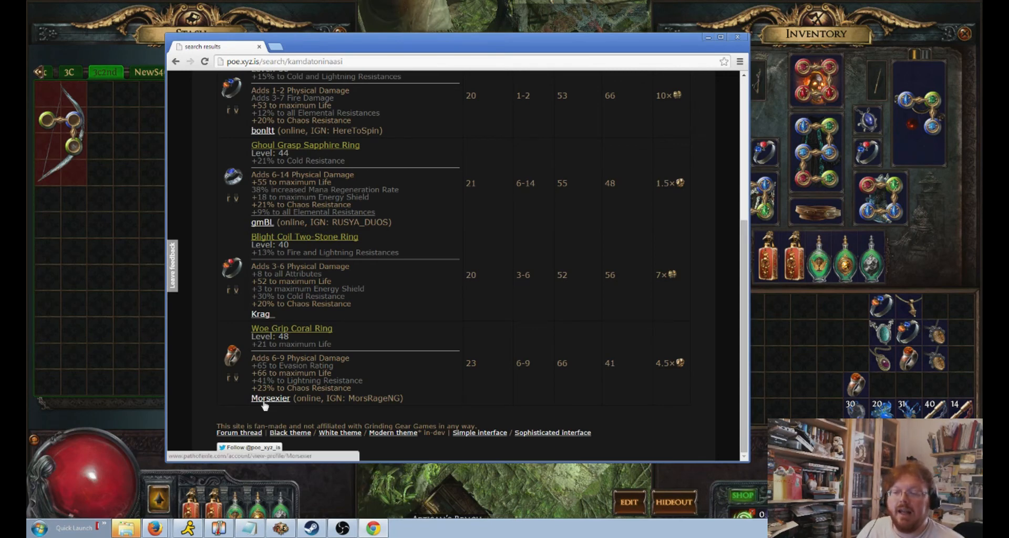
mouse_move(383, 388)
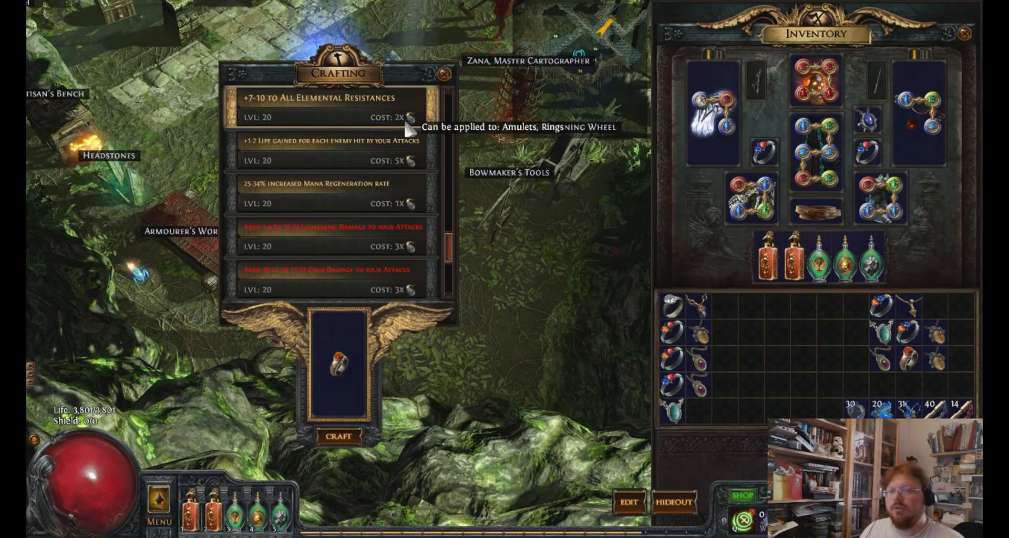
mouse_move(340, 361)
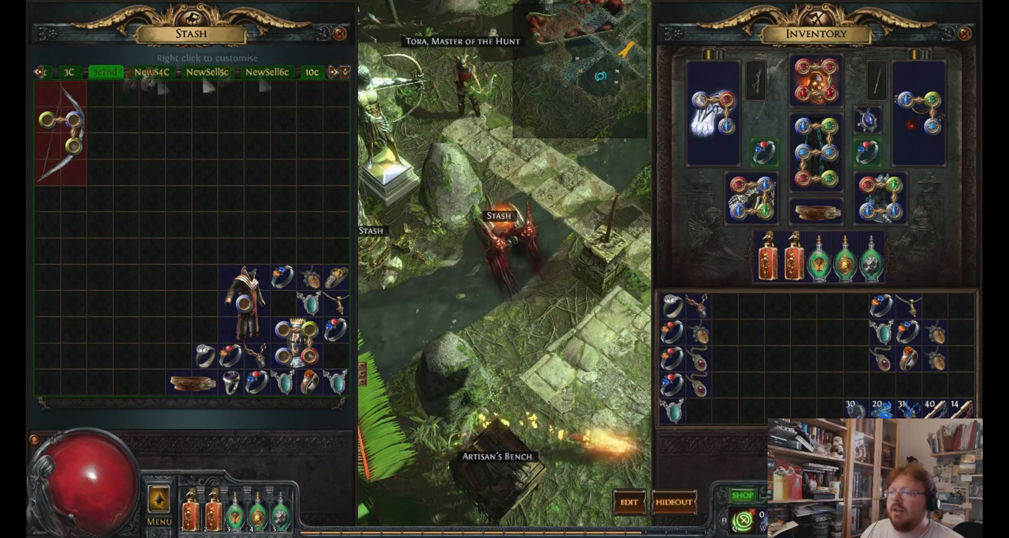
Switch the stash to another tab holding weapons and armour
left_click(237, 72)
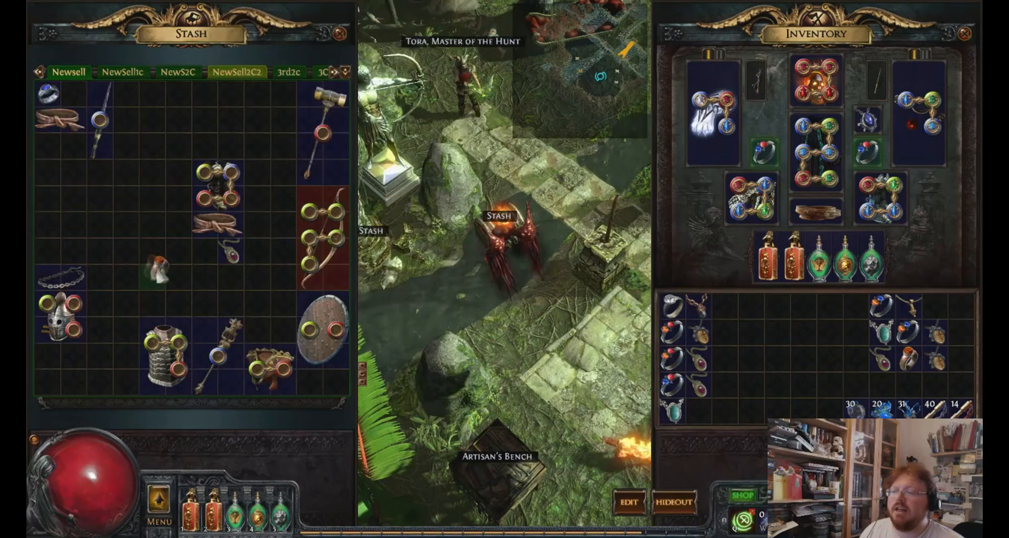